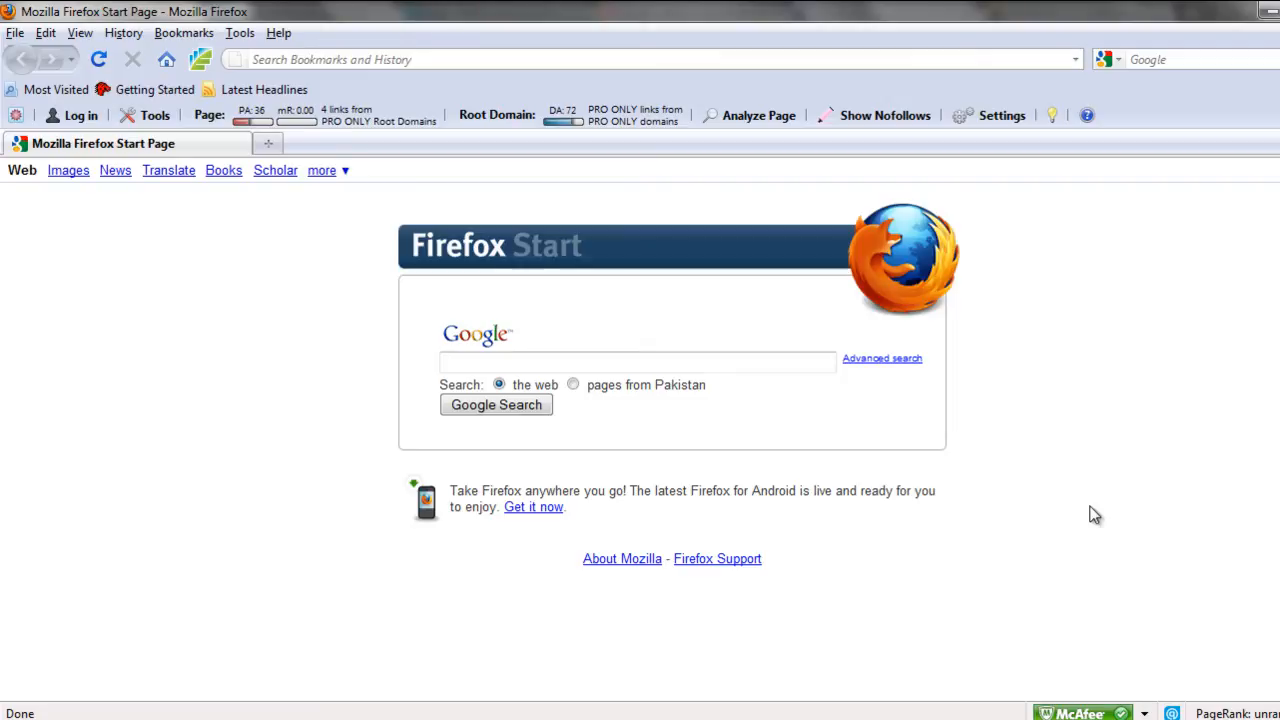
- Go to grooveshark.com in the Firefox address bar to load the Grooveshark home page
{"action": "type", "text": "gro"}
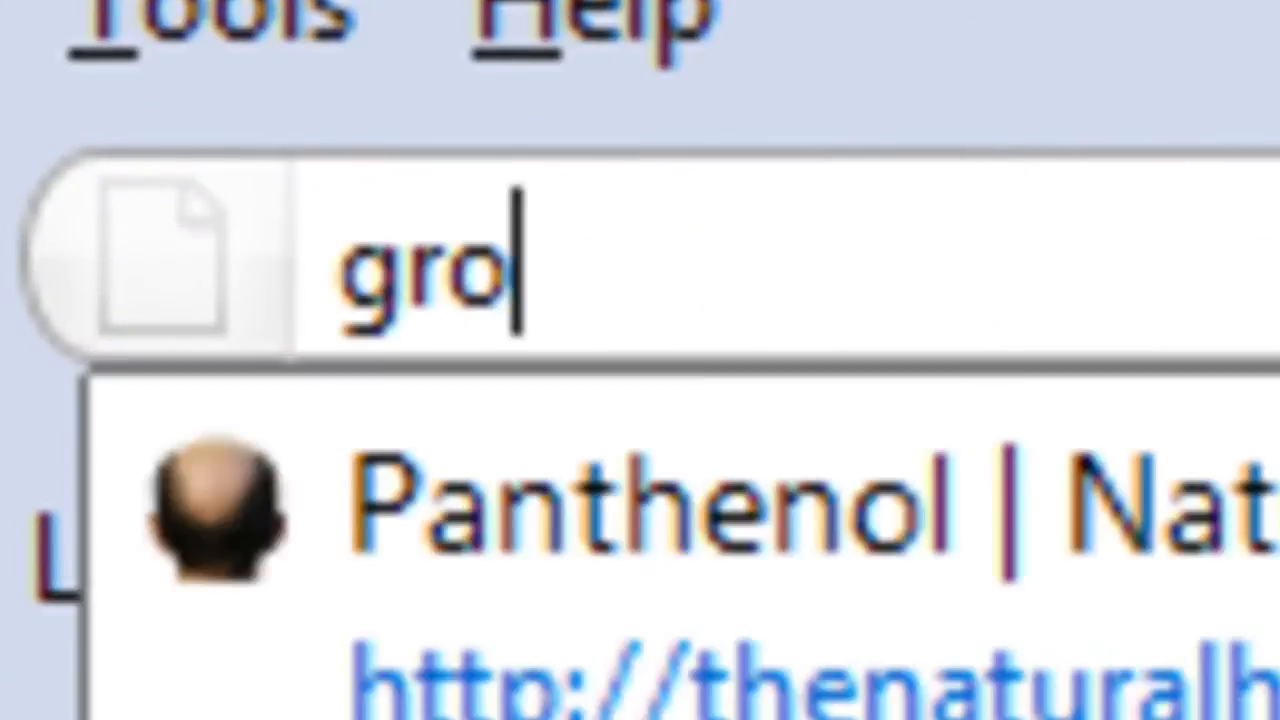
{"action": "type", "text": "oveshark.com/"}
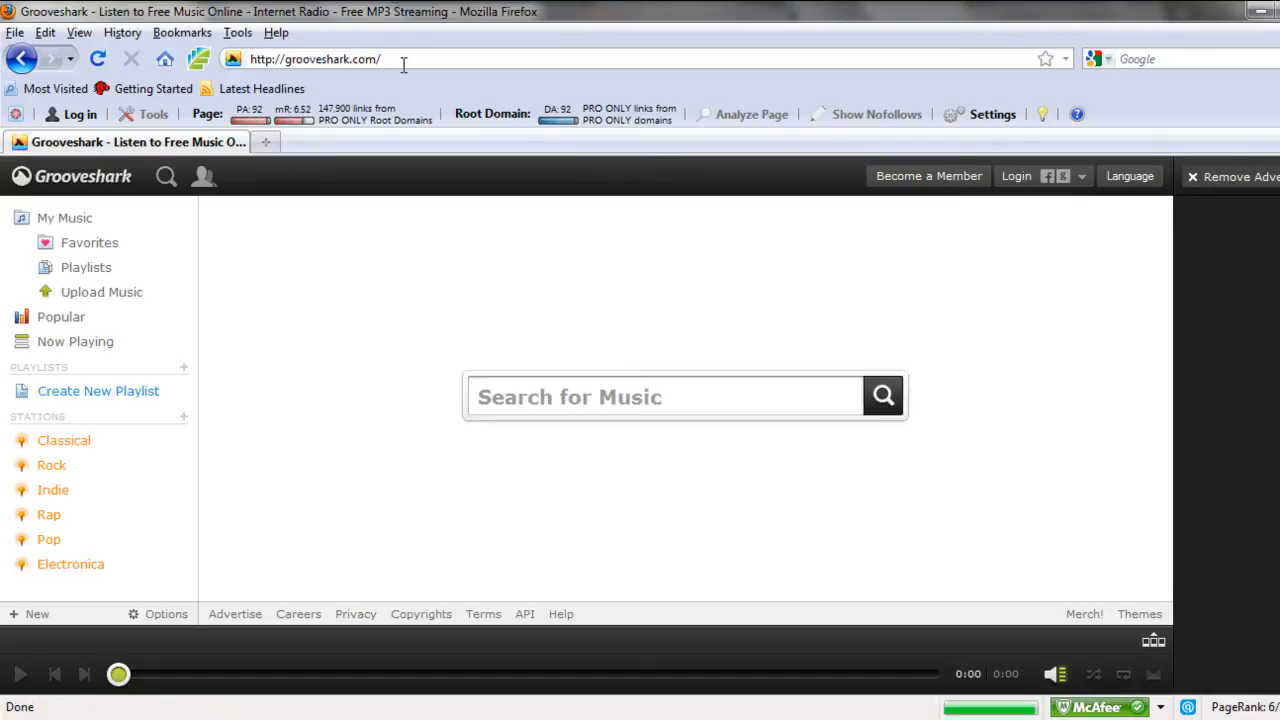
- Sign in to the Grooveshark account with the username and password
{"action": "left_click", "coordinate": [1016, 176]}
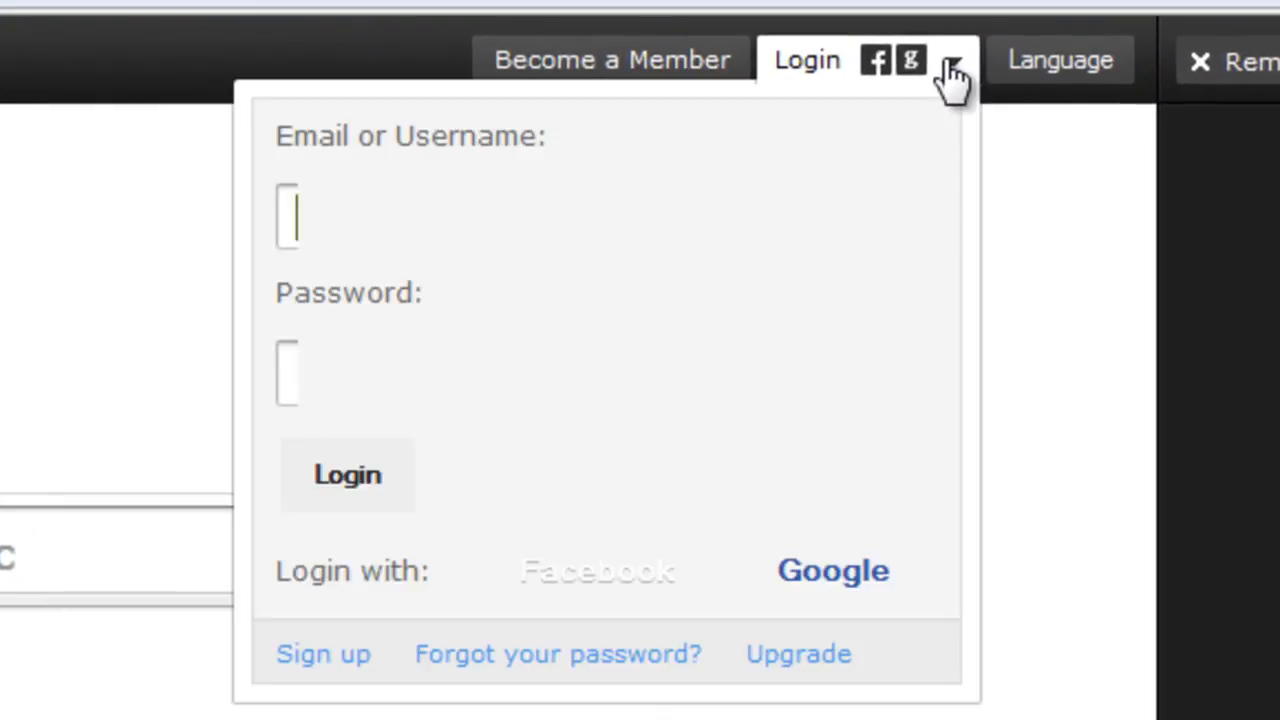
{"action": "left_click", "coordinate": [608, 216]}
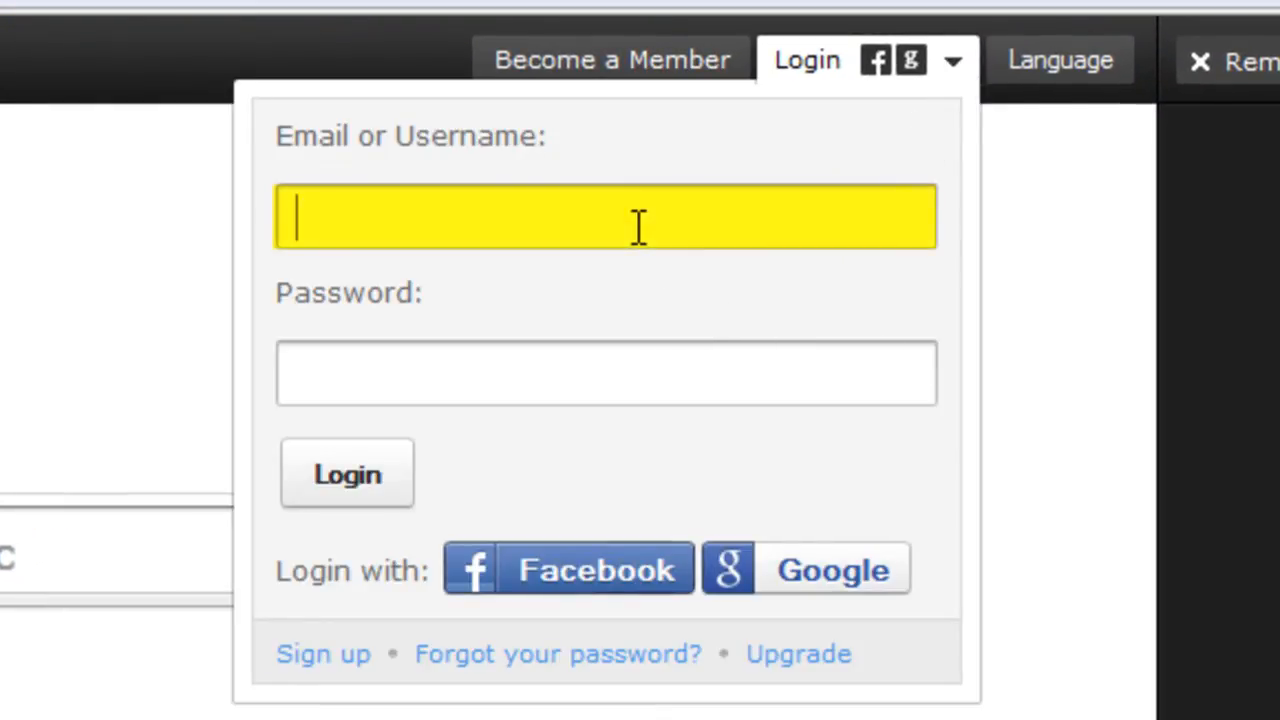
{"action": "left_click", "coordinate": [606, 374]}
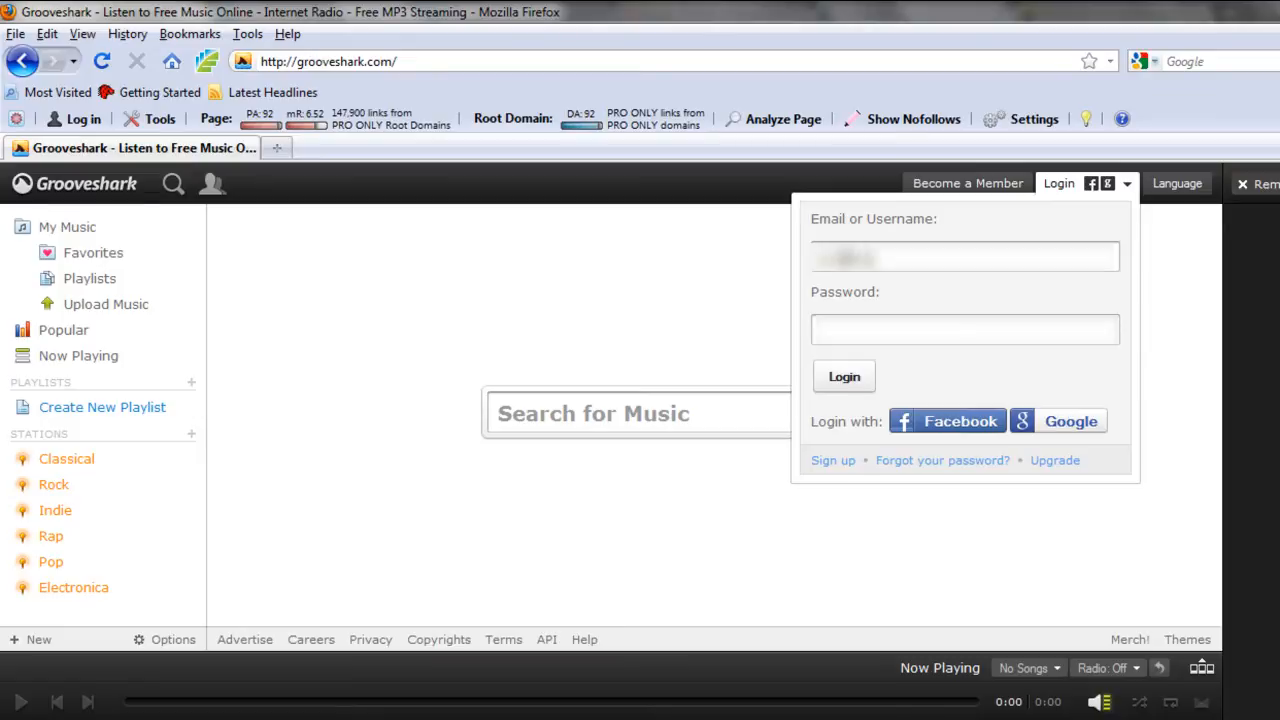
{"action": "type", "text": "password"}
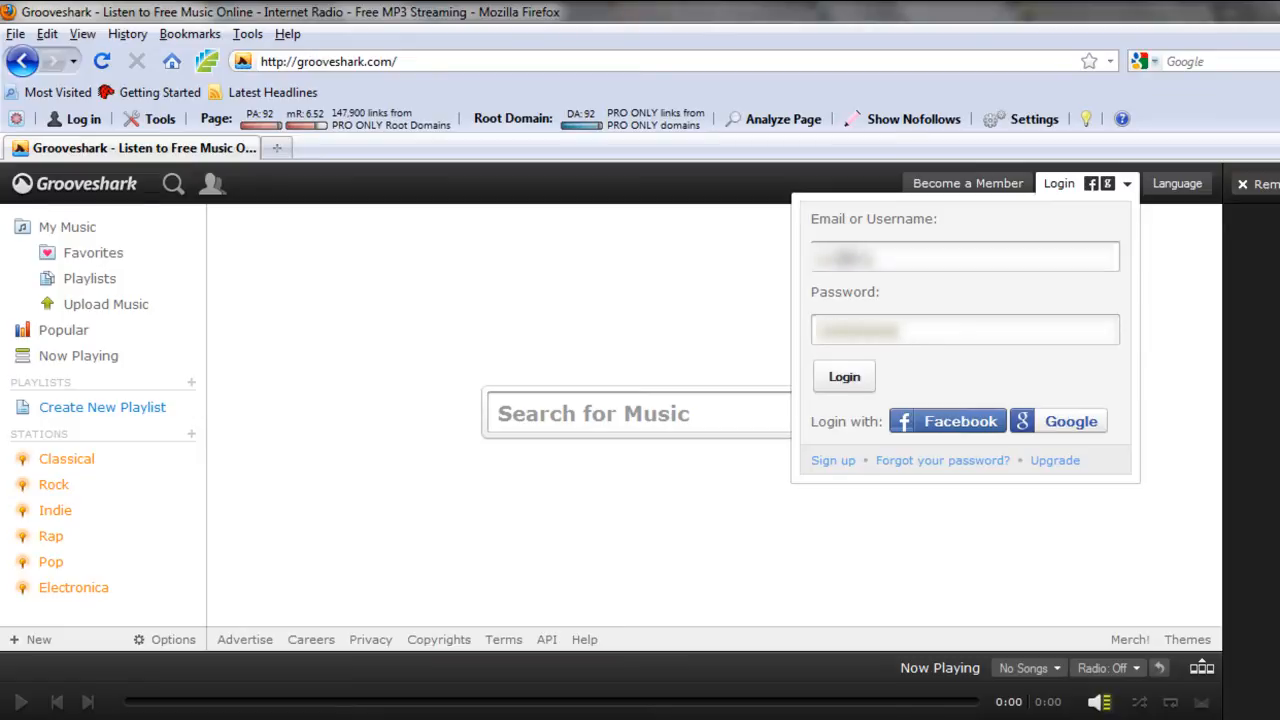
{"action": "left_click", "coordinate": [844, 376]}
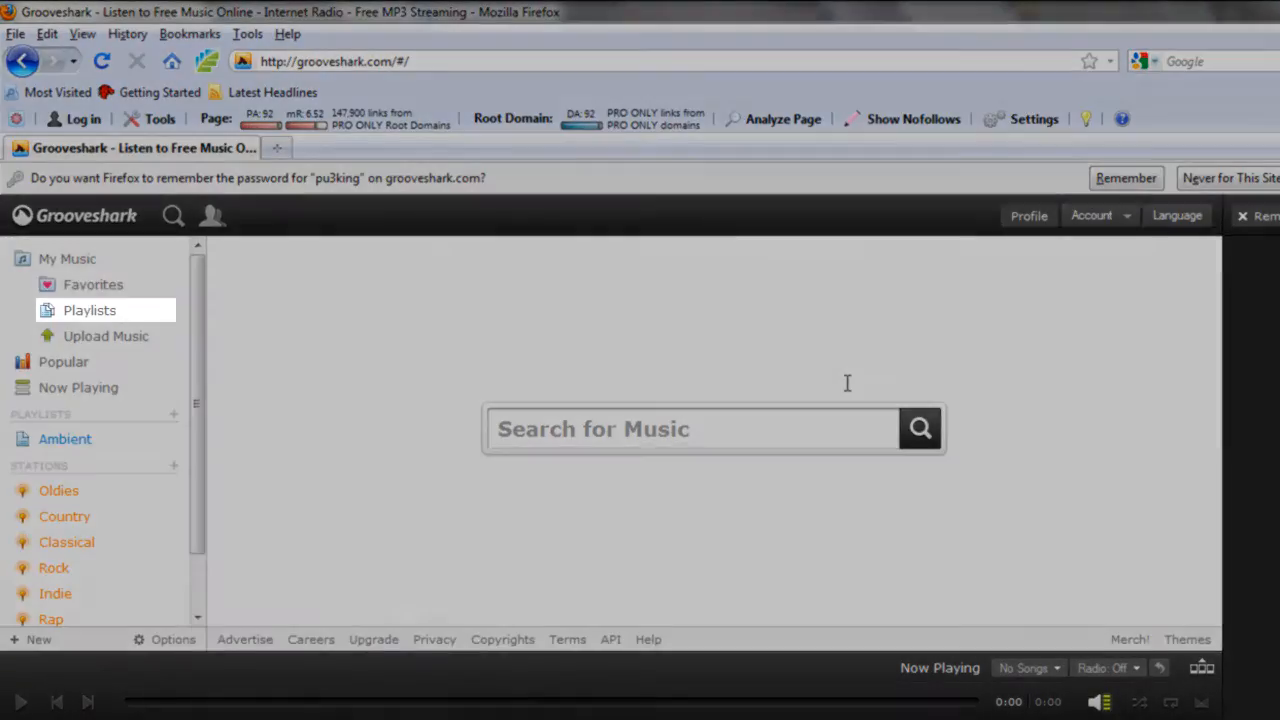
- Start a new playlist from the My Playlists page
{"action": "left_click", "coordinate": [88, 310]}
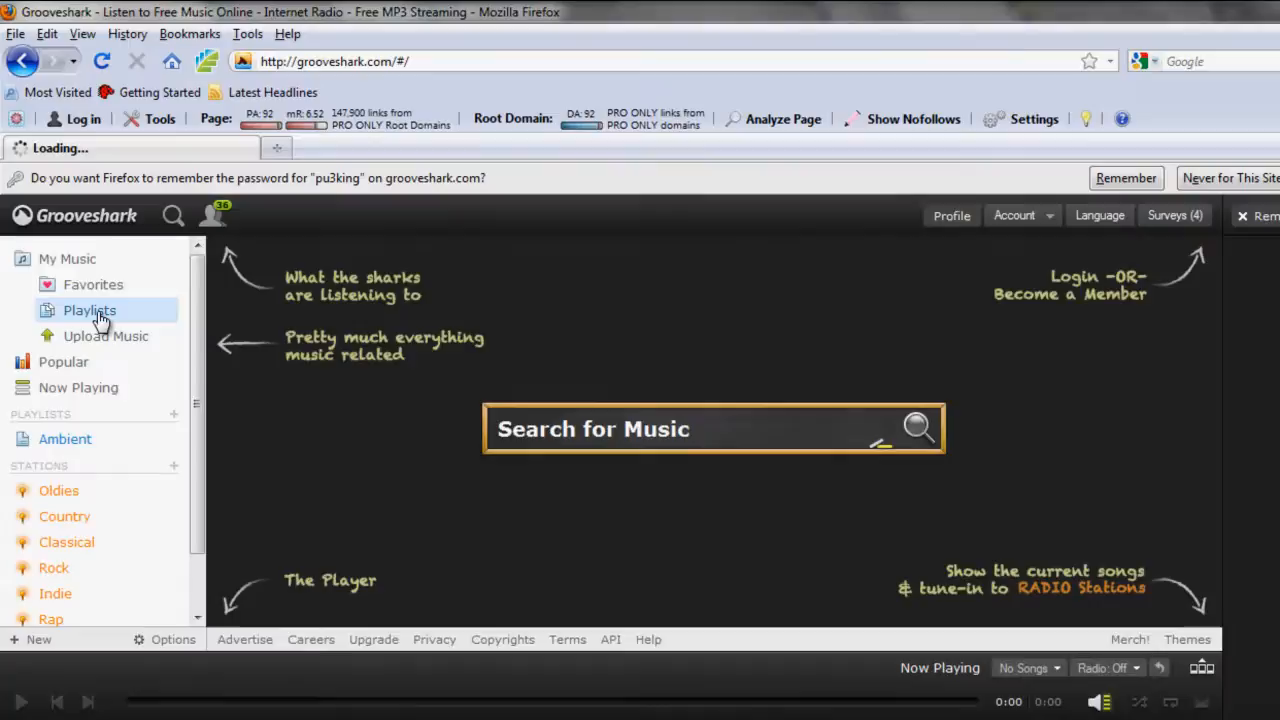
{"action": "left_click", "coordinate": [88, 310]}
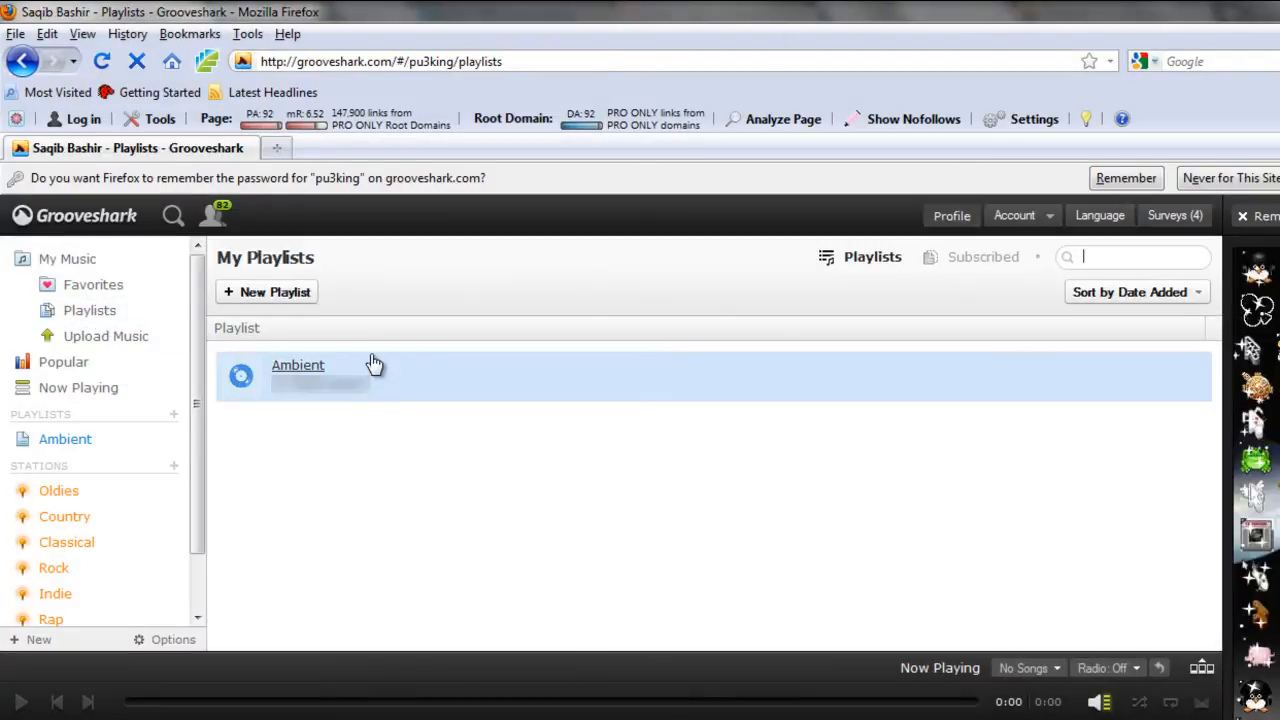
{"action": "mouse_move", "coordinate": [364, 376]}
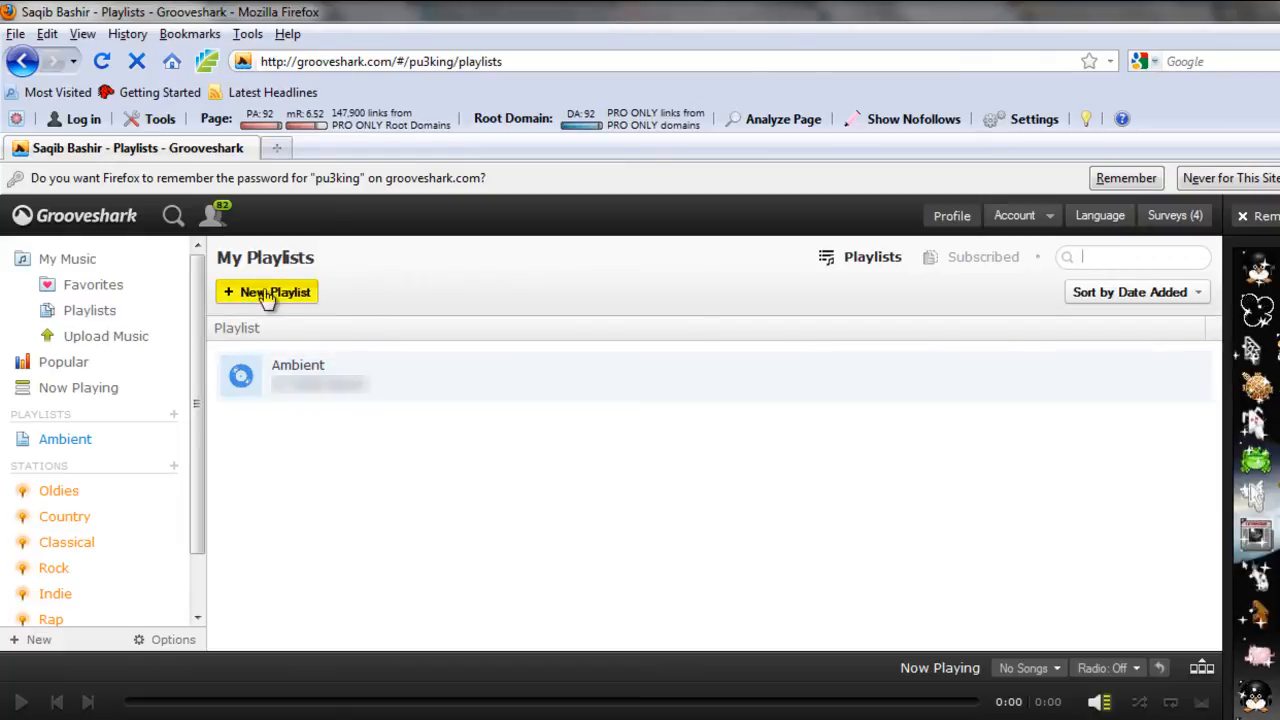
{"action": "mouse_move", "coordinate": [544, 496]}
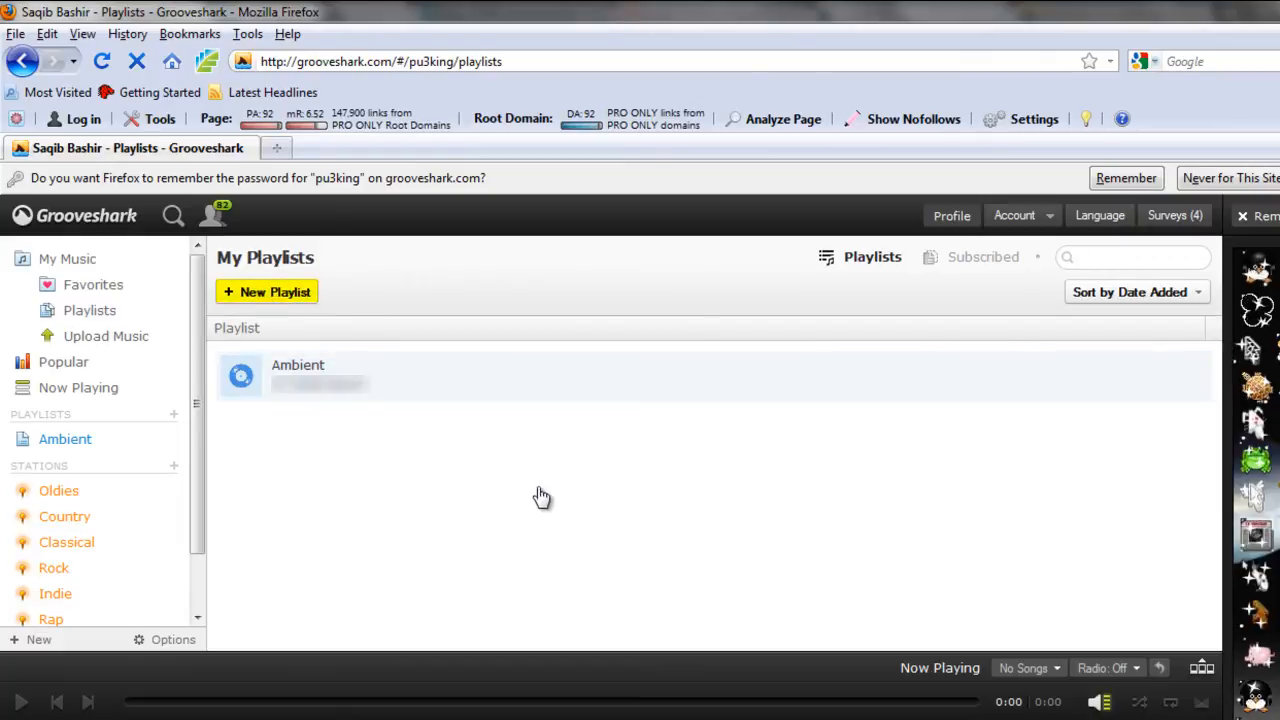
{"action": "left_click", "coordinate": [266, 292]}
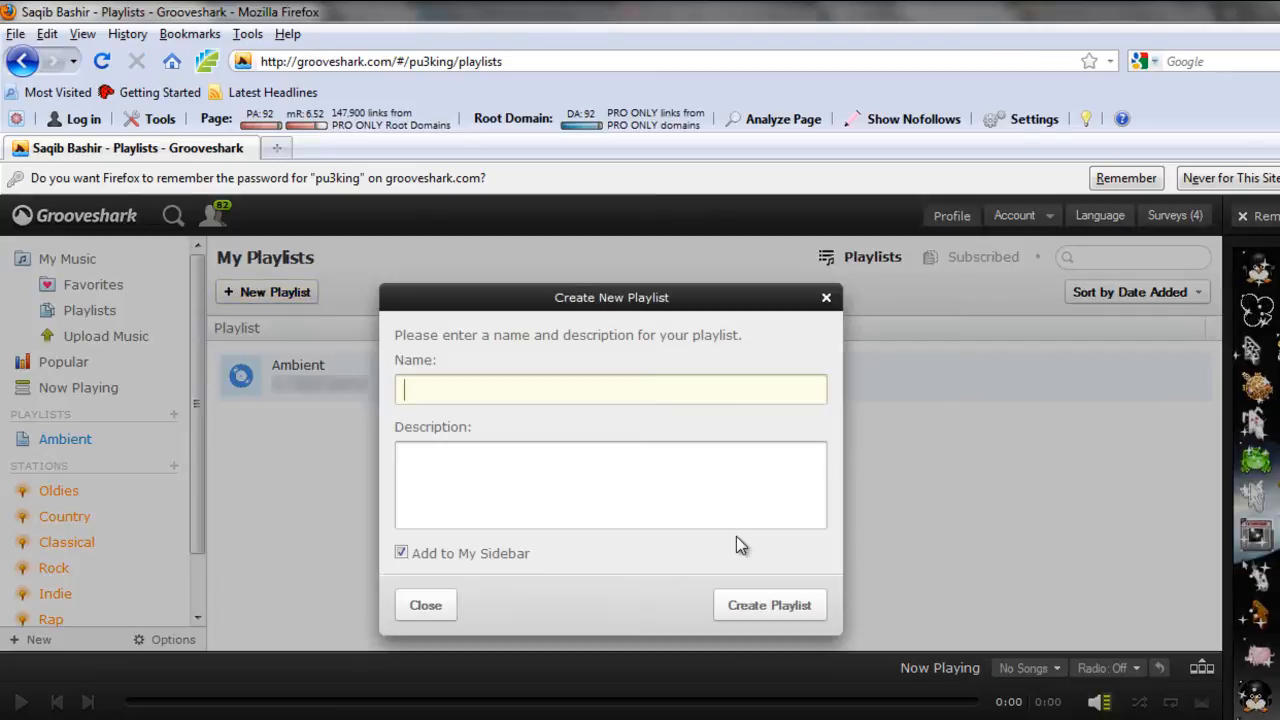
- Create the playlist named 'Foo Fighters' with description 'Best of Foo Fighters'
{"action": "type", "text": "Foo Fig"}
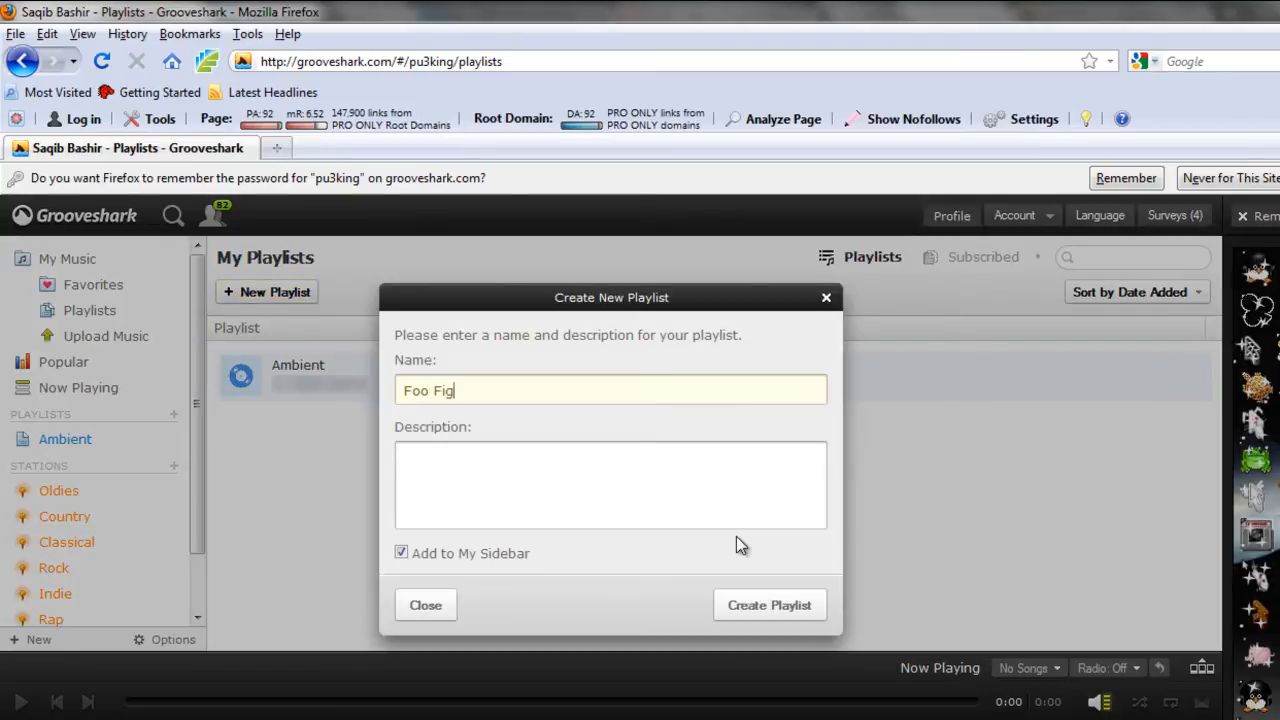
{"action": "type", "text": "Best of Foo F"}
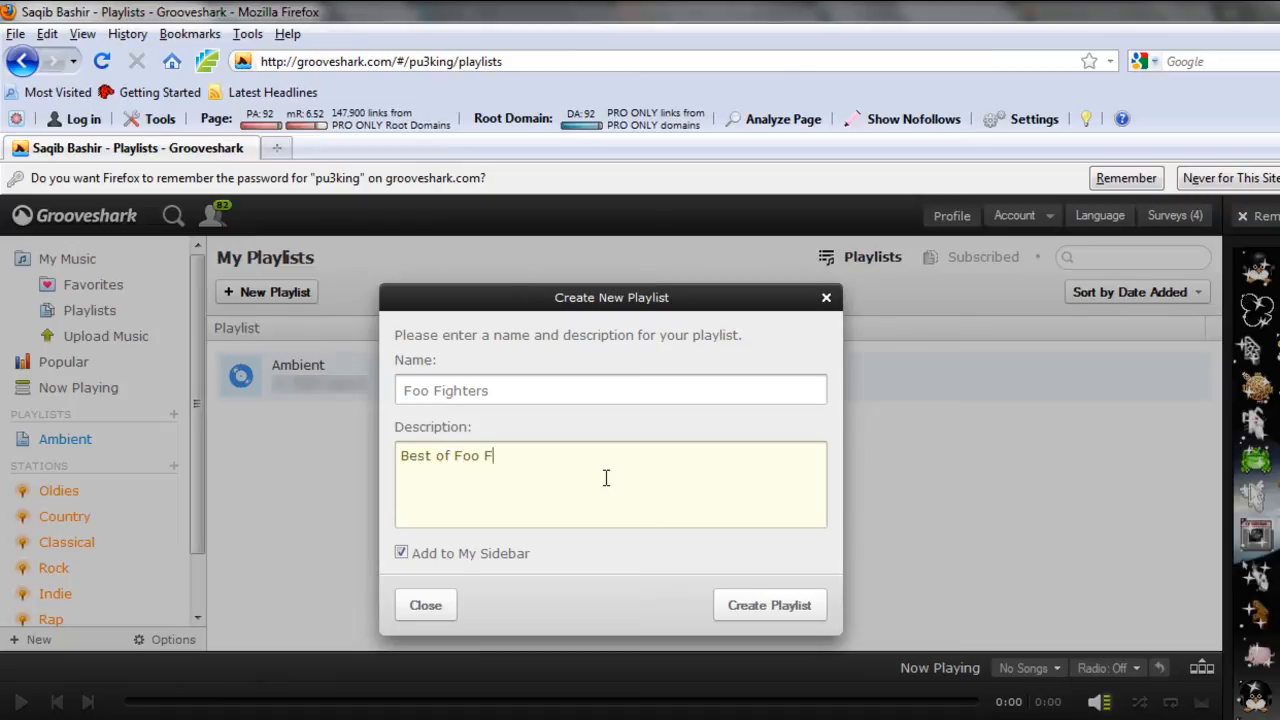
{"action": "type", "text": "ighters"}
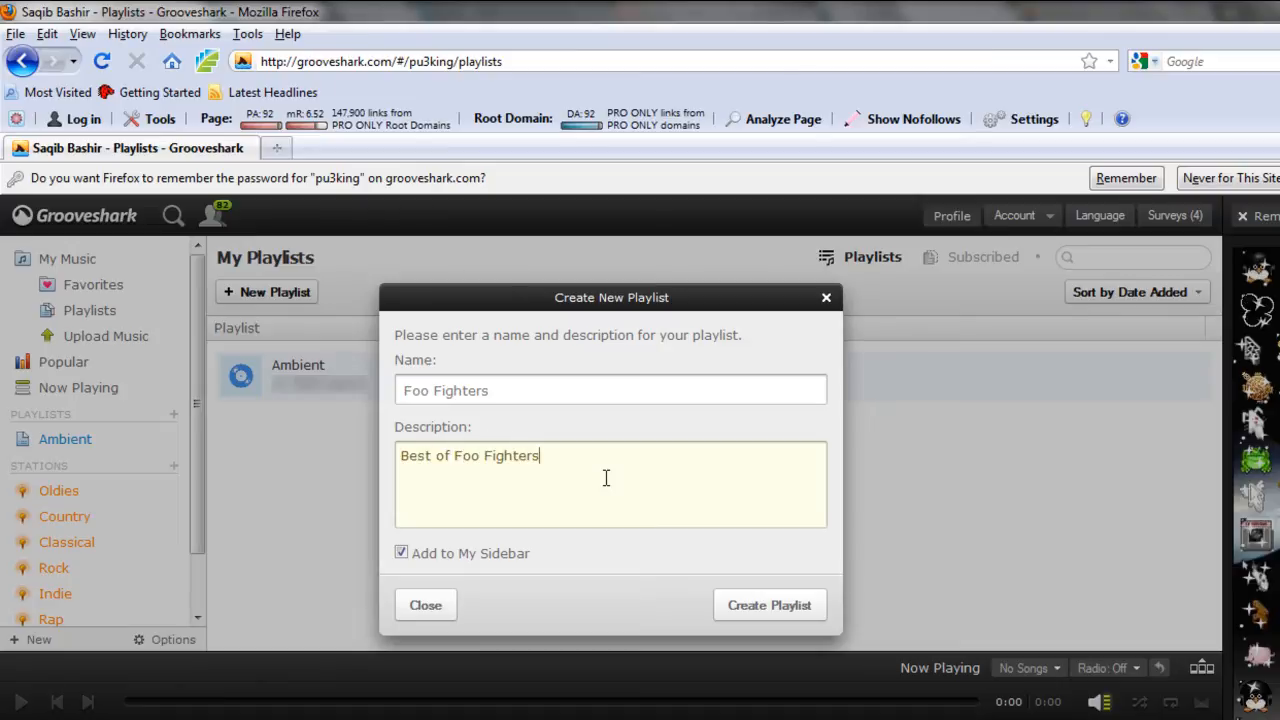
{"action": "mouse_move", "coordinate": [768, 604]}
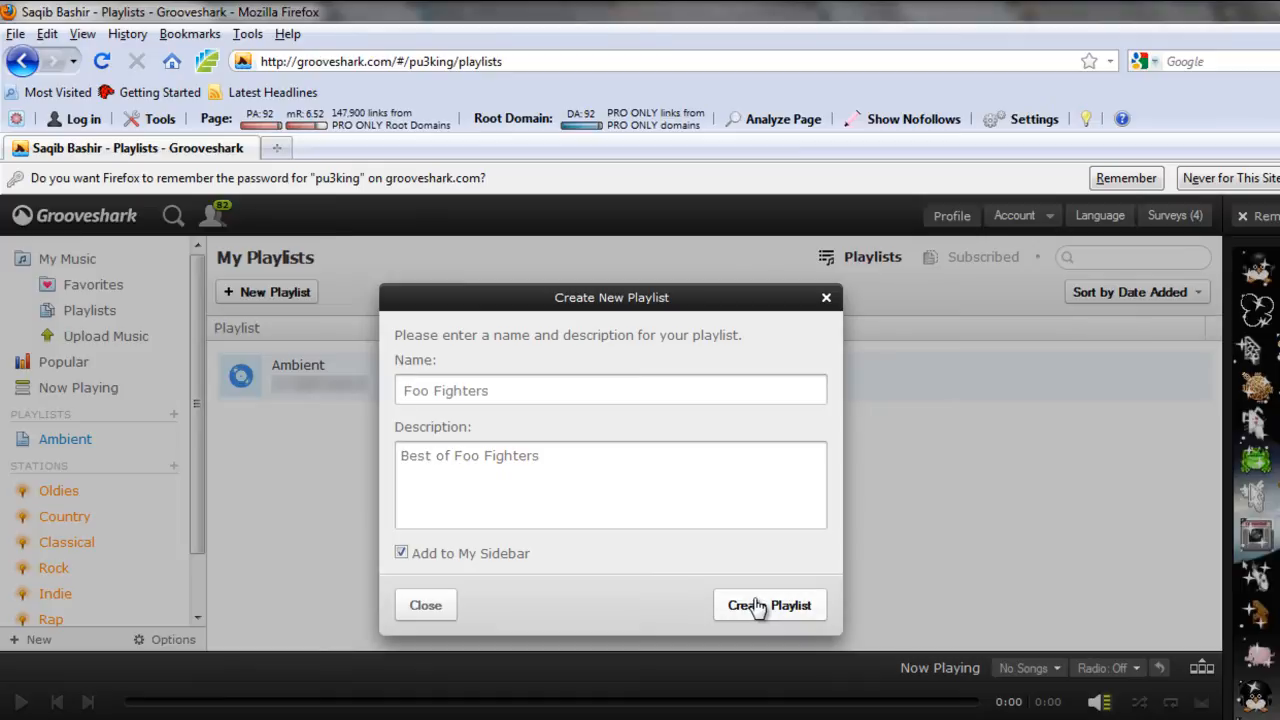
{"action": "left_click", "coordinate": [768, 604]}
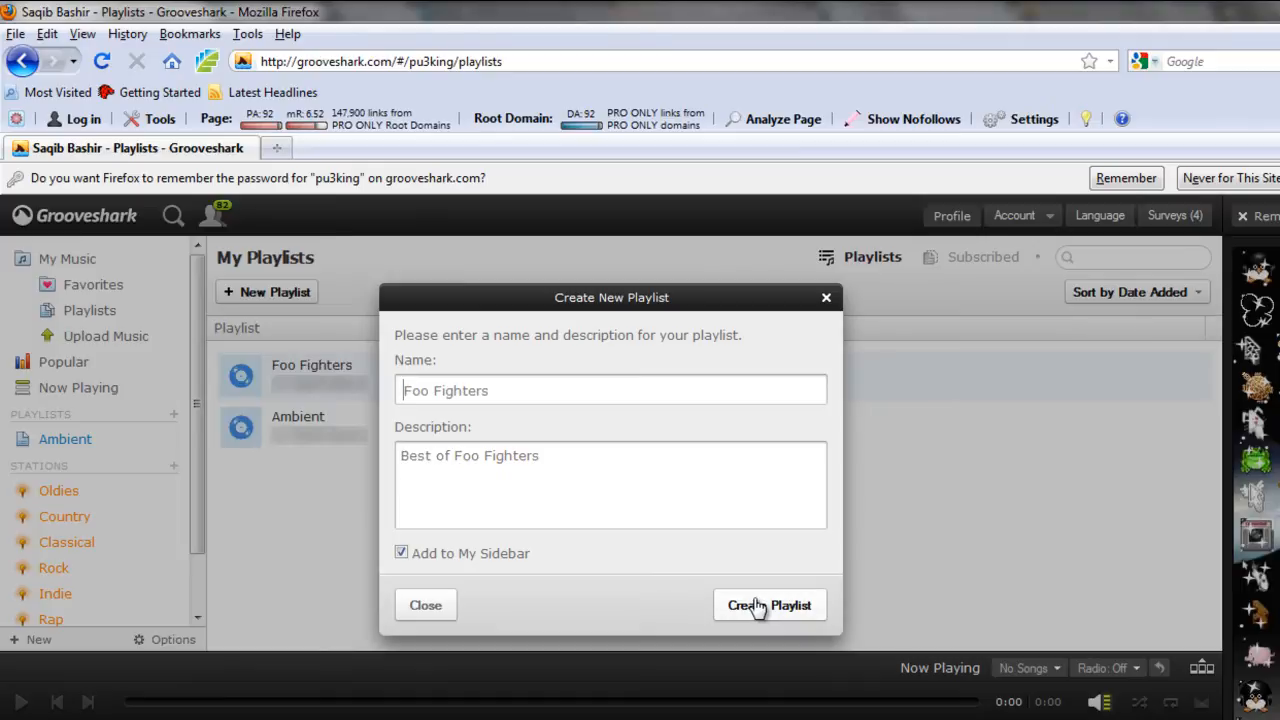
{"action": "left_click", "coordinate": [768, 604]}
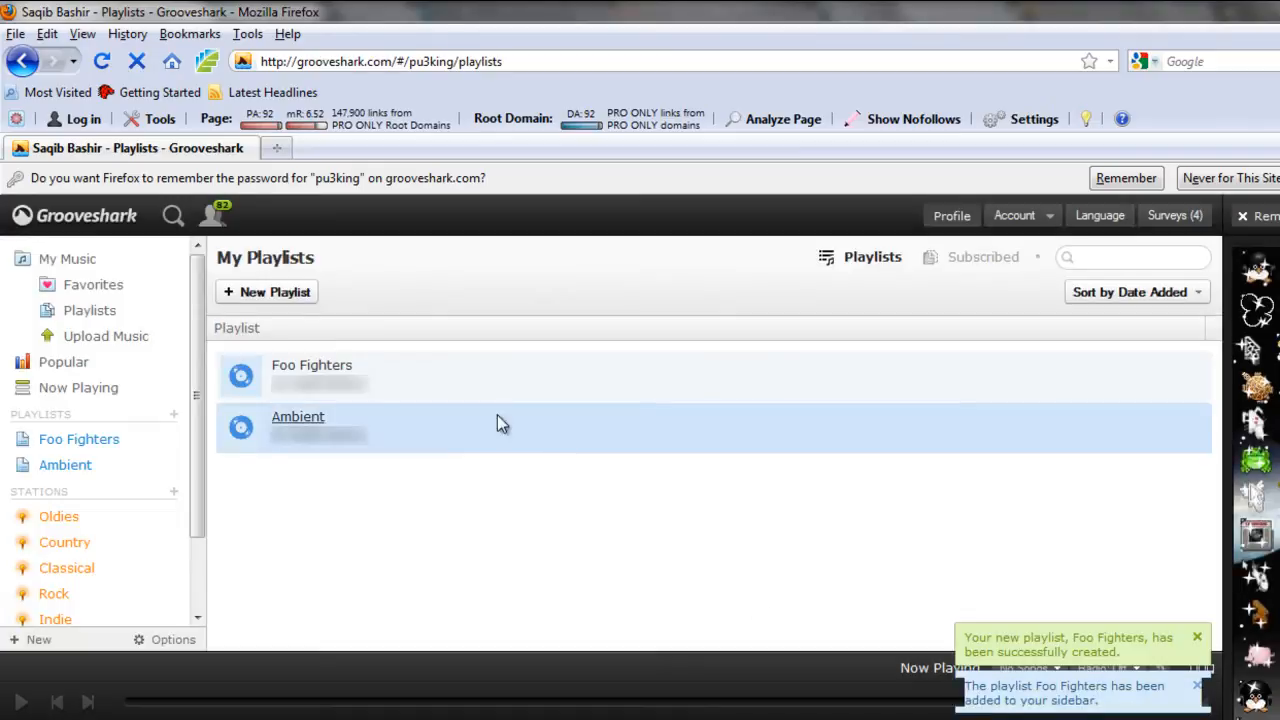
{"action": "mouse_move", "coordinate": [332, 370]}
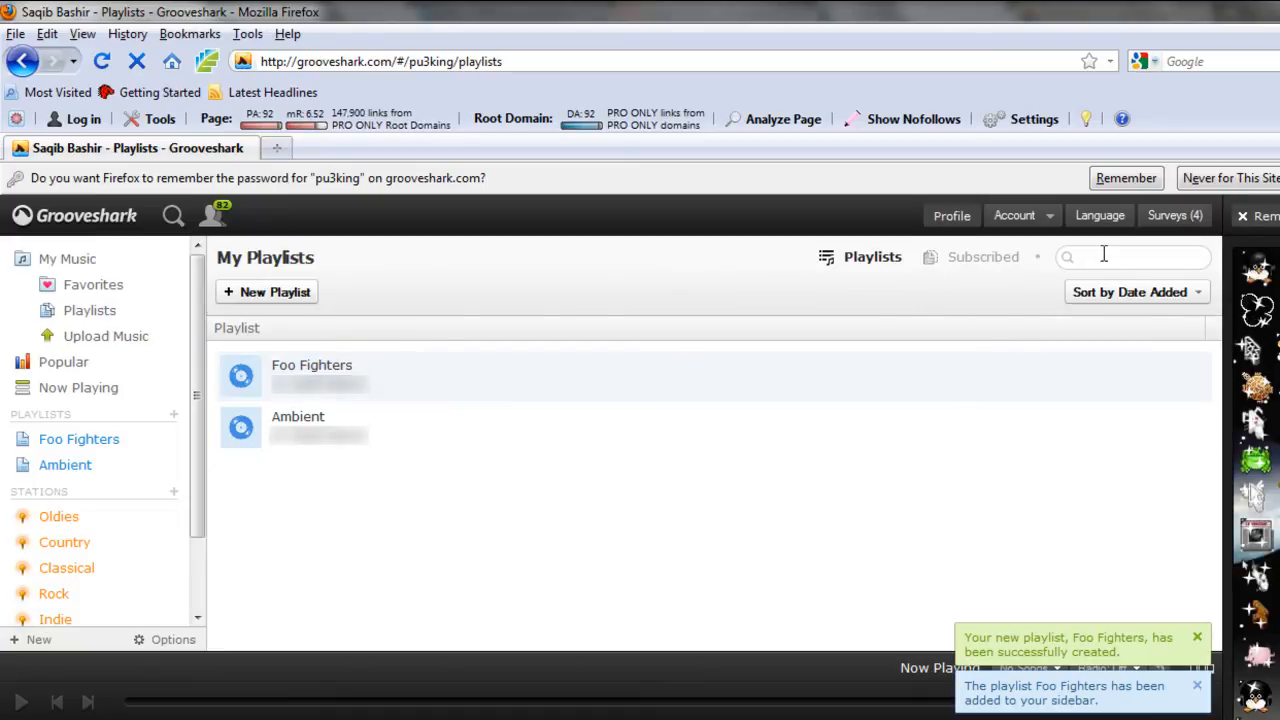
- Search 'foo figh', play Rope and queue Best of You after it
{"action": "type", "text": "foo fighters"}
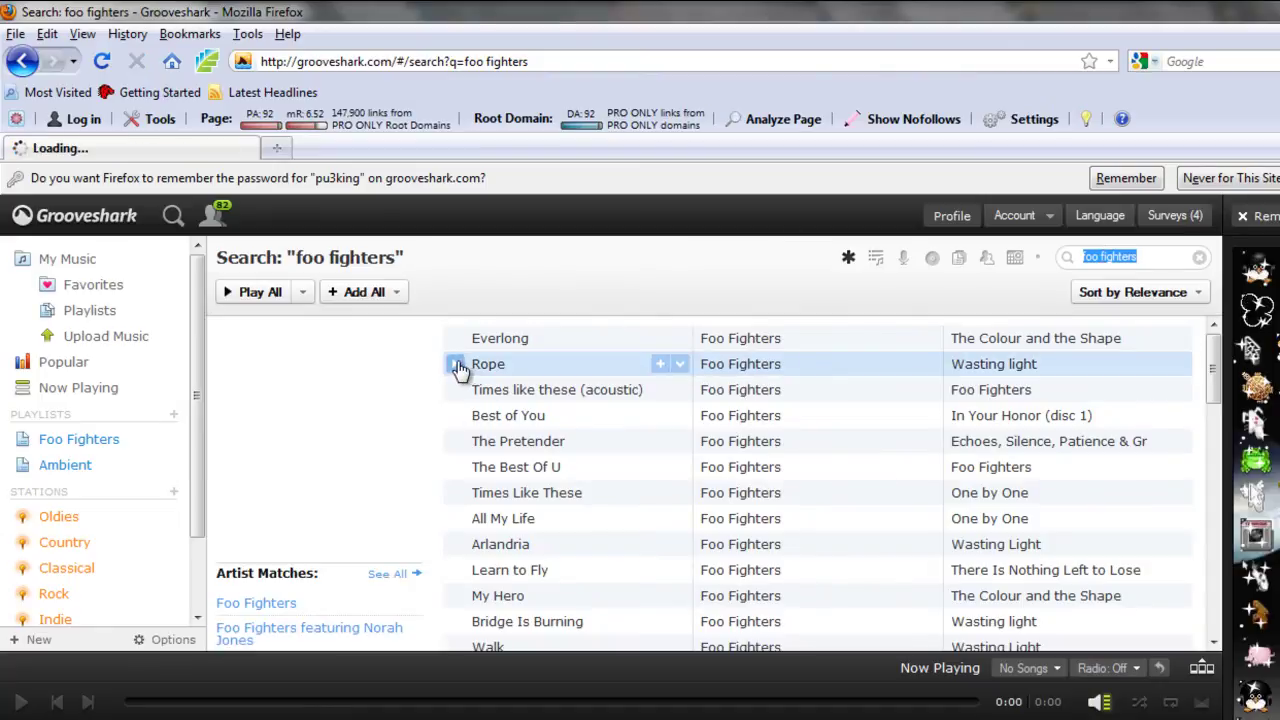
{"action": "left_click", "coordinate": [456, 364]}
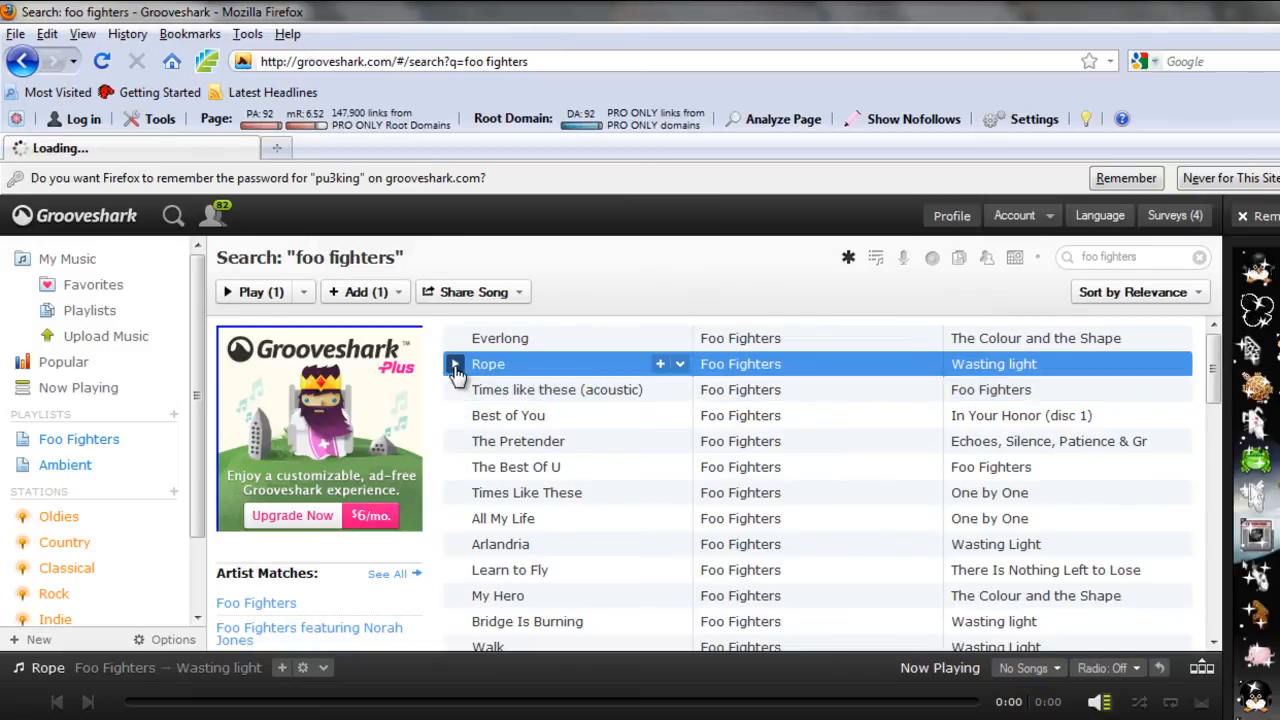
{"action": "left_click", "coordinate": [456, 364]}
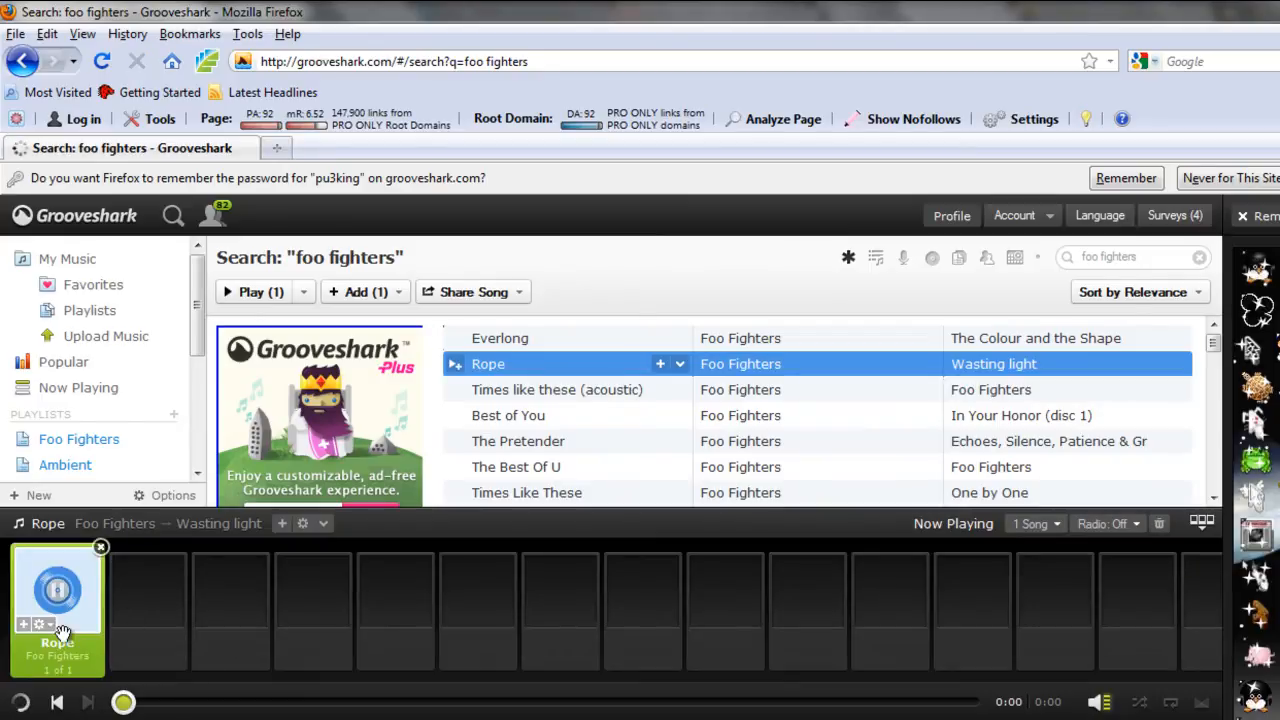
{"action": "mouse_move", "coordinate": [68, 642]}
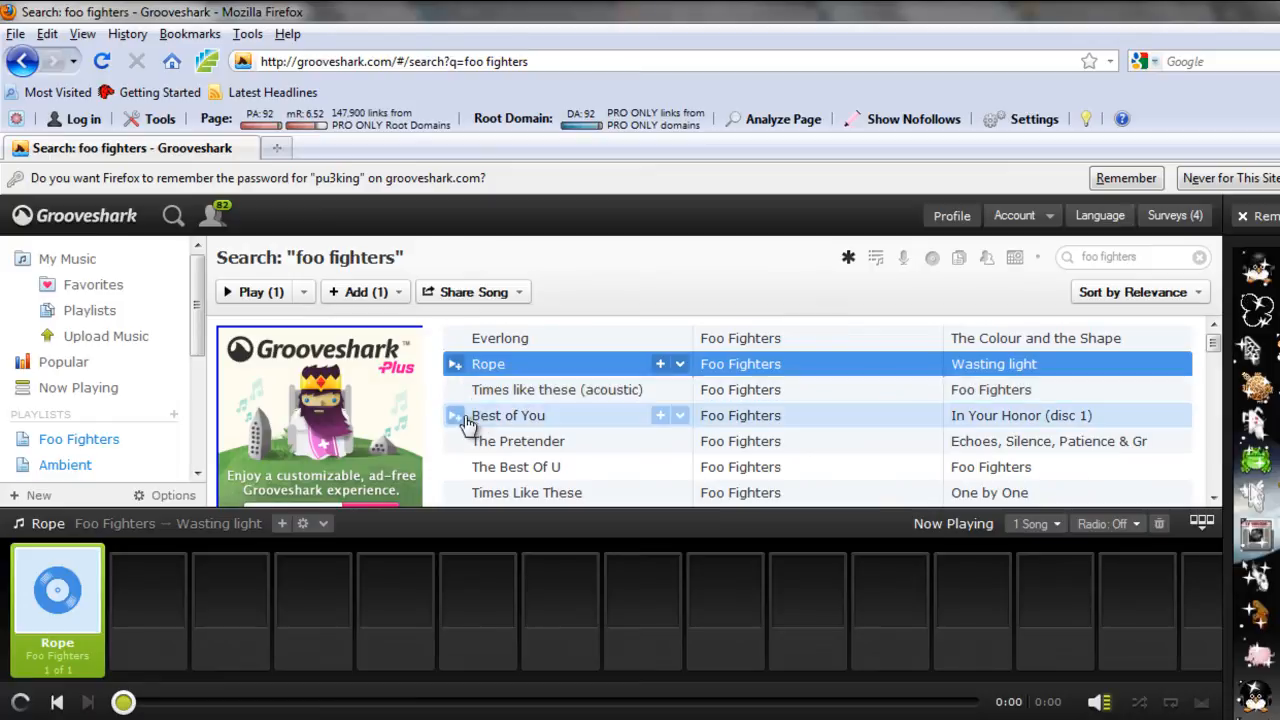
{"action": "left_click", "coordinate": [456, 414]}
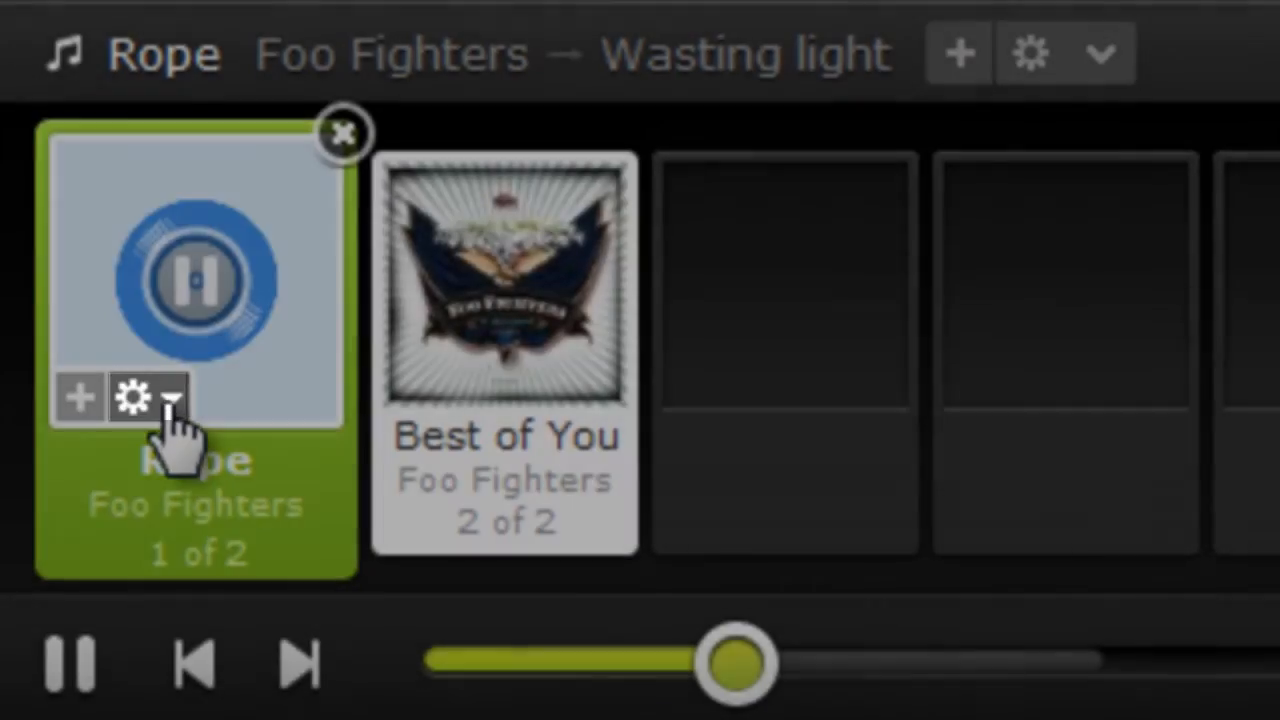
- Add the queued songs Rope and Best of You to the Foo Fighters playlist via their gear menus
{"action": "left_click", "coordinate": [172, 398]}
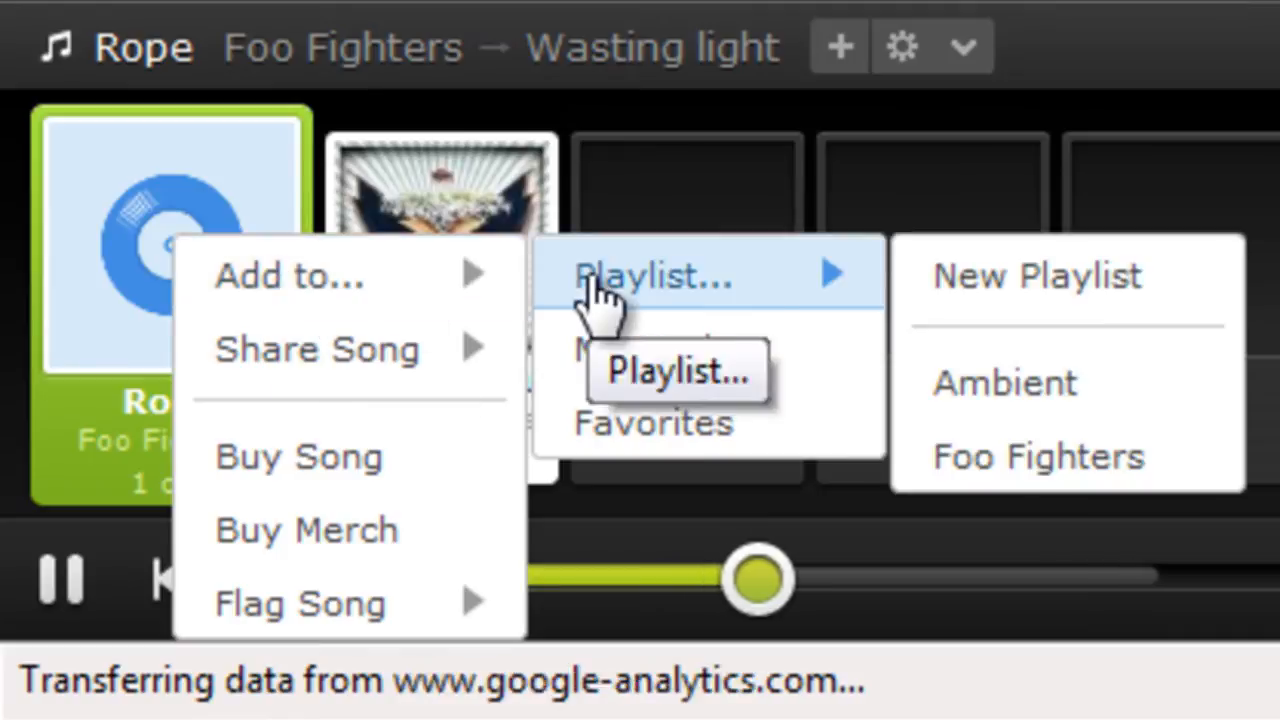
{"action": "mouse_move", "coordinate": [1040, 456]}
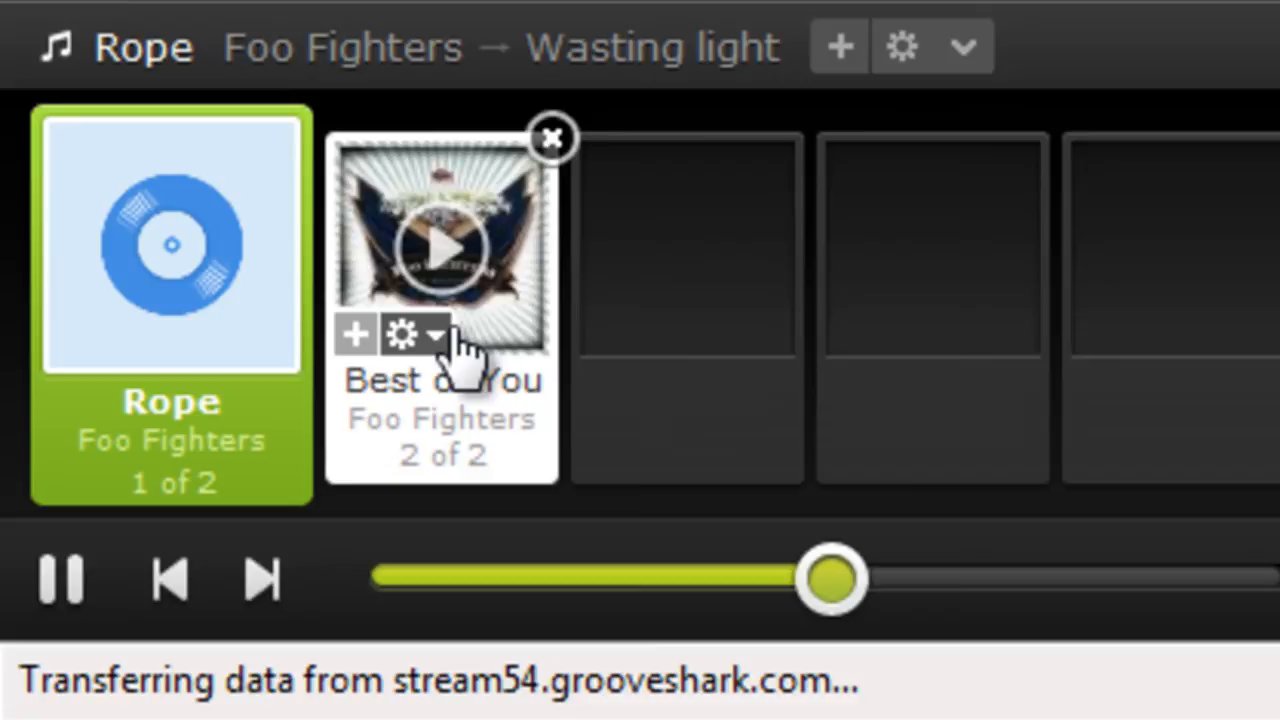
{"action": "left_click", "coordinate": [436, 334]}
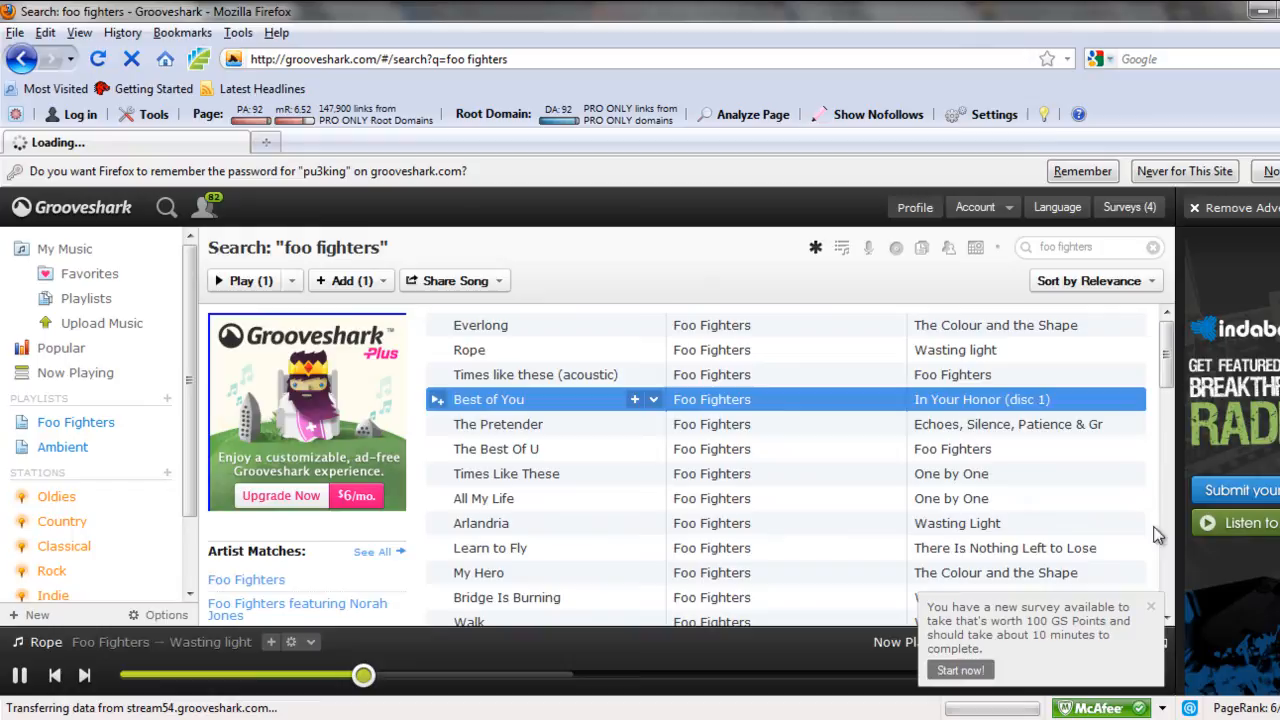
- Show the Foo Fighters playlist page listing Rope and Best of You
{"action": "left_click", "coordinate": [84, 298]}
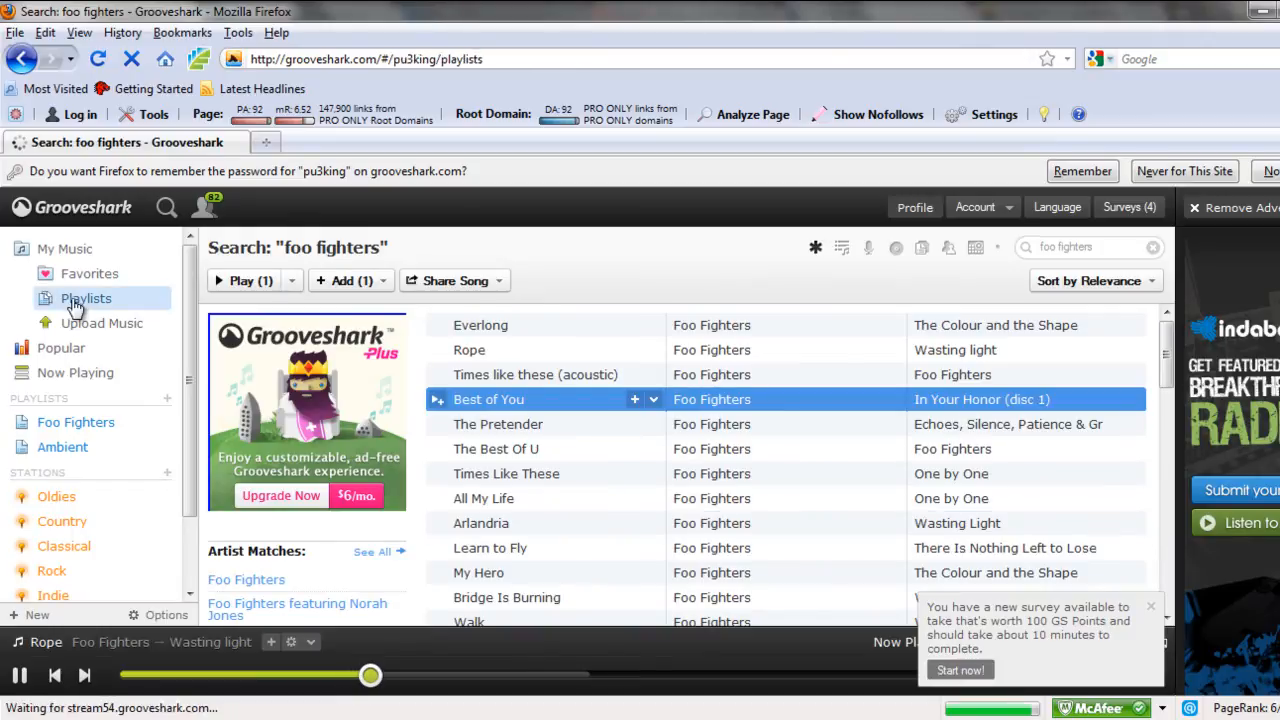
{"action": "left_click", "coordinate": [84, 298]}
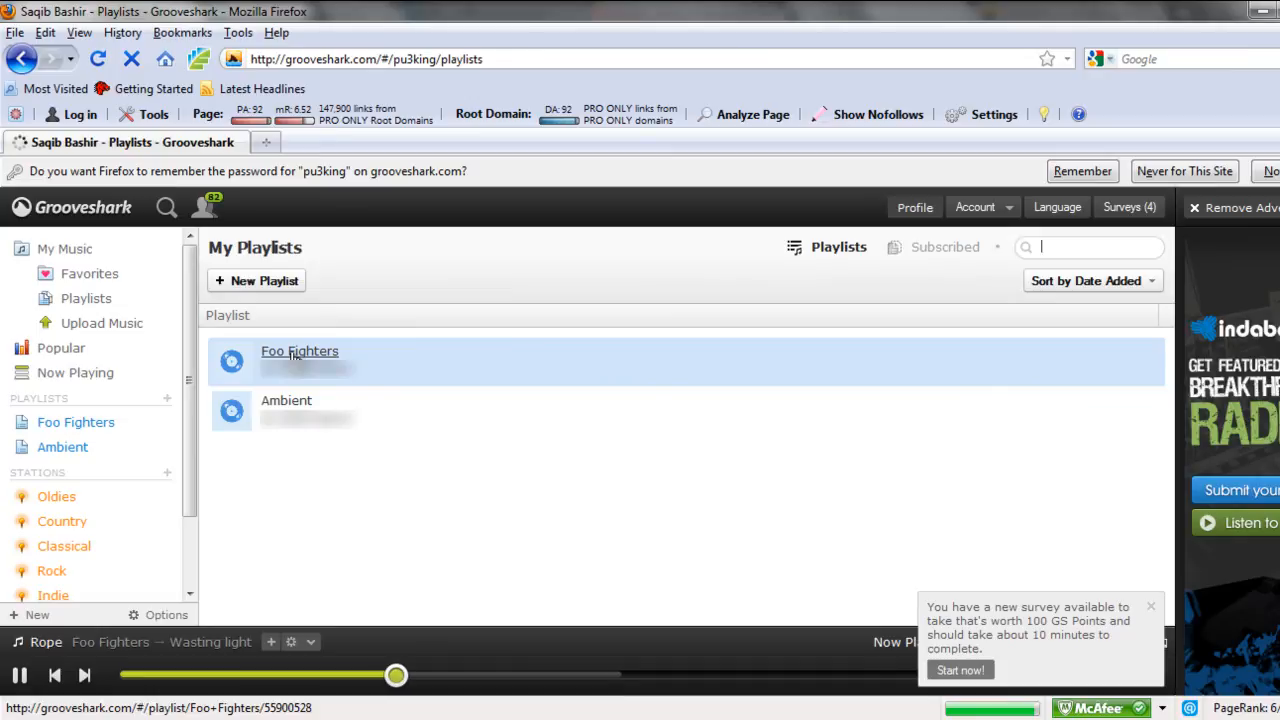
{"action": "left_click", "coordinate": [300, 360]}
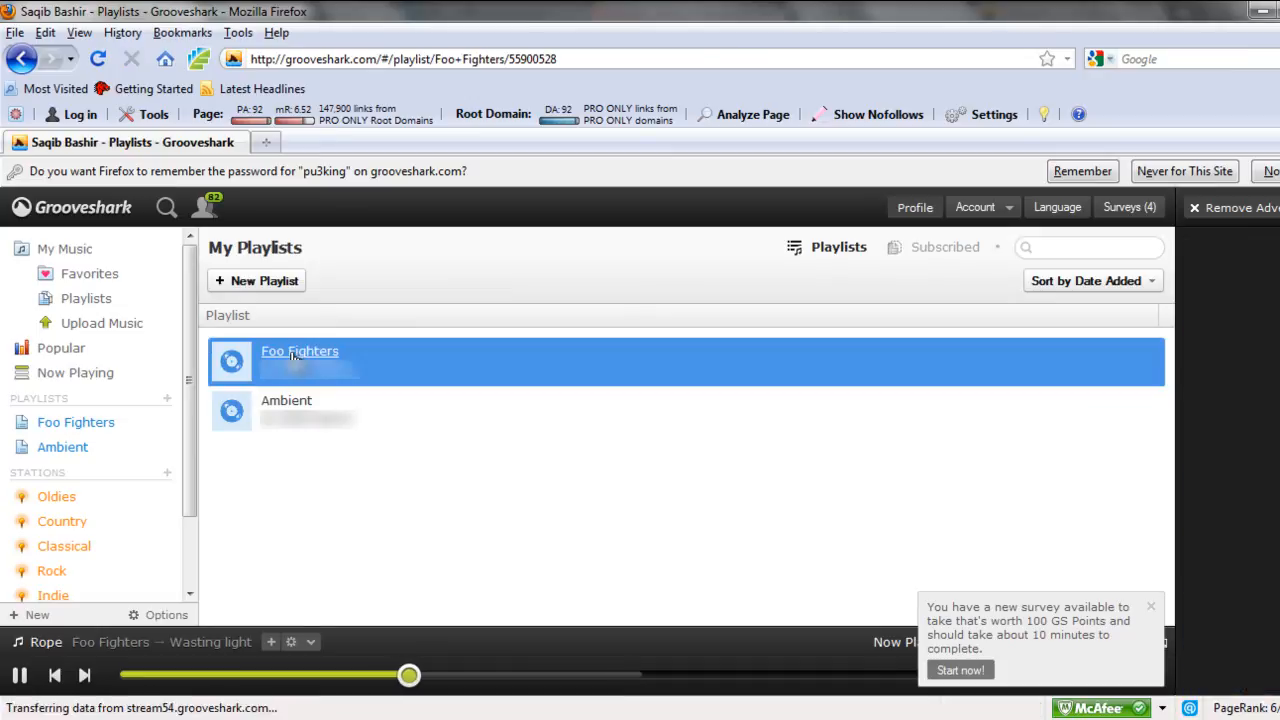
{"action": "left_click", "coordinate": [300, 352]}
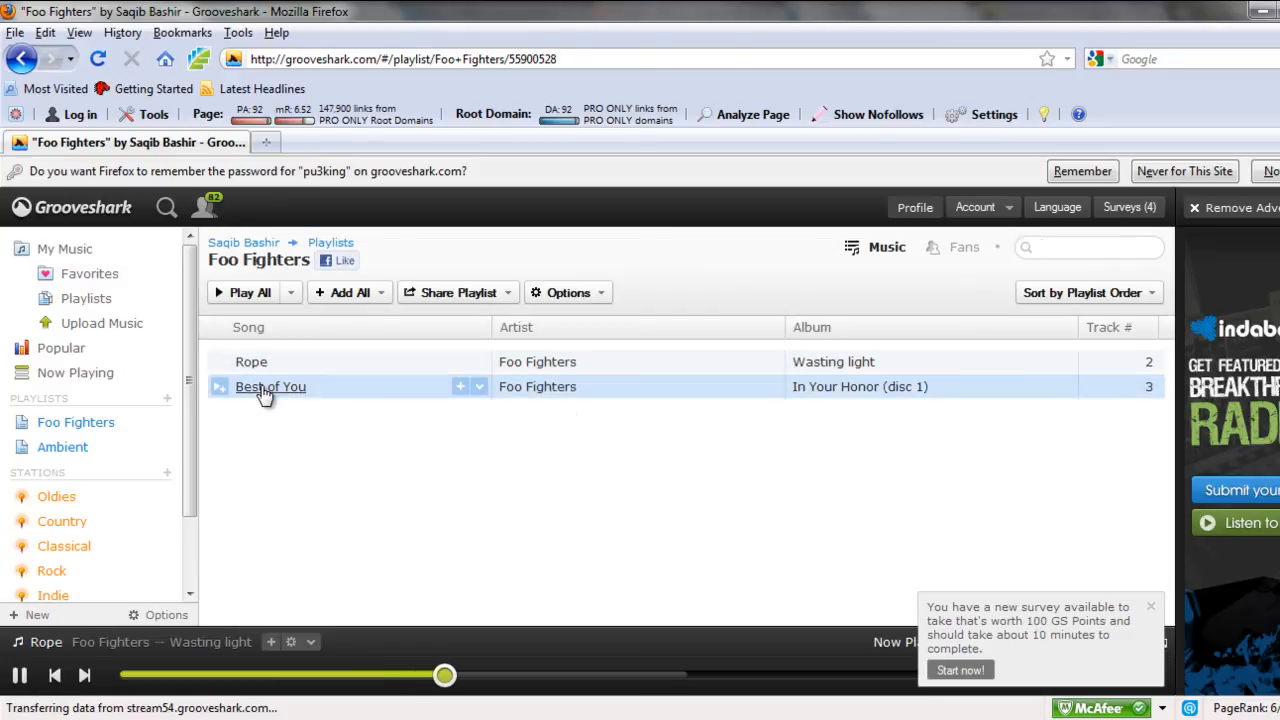
{"action": "mouse_move", "coordinate": [510, 296]}
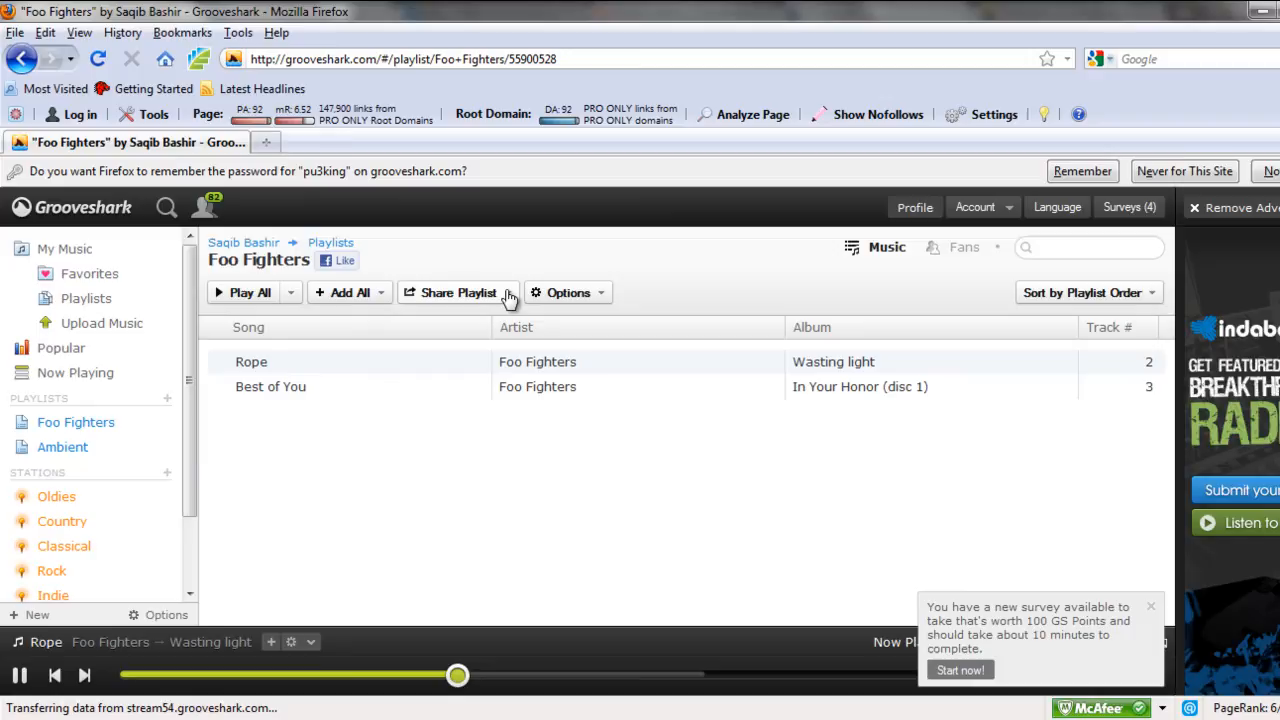
- Share the playlist as a 250 by 250 widget and select its embed code
{"action": "left_click", "coordinate": [460, 292]}
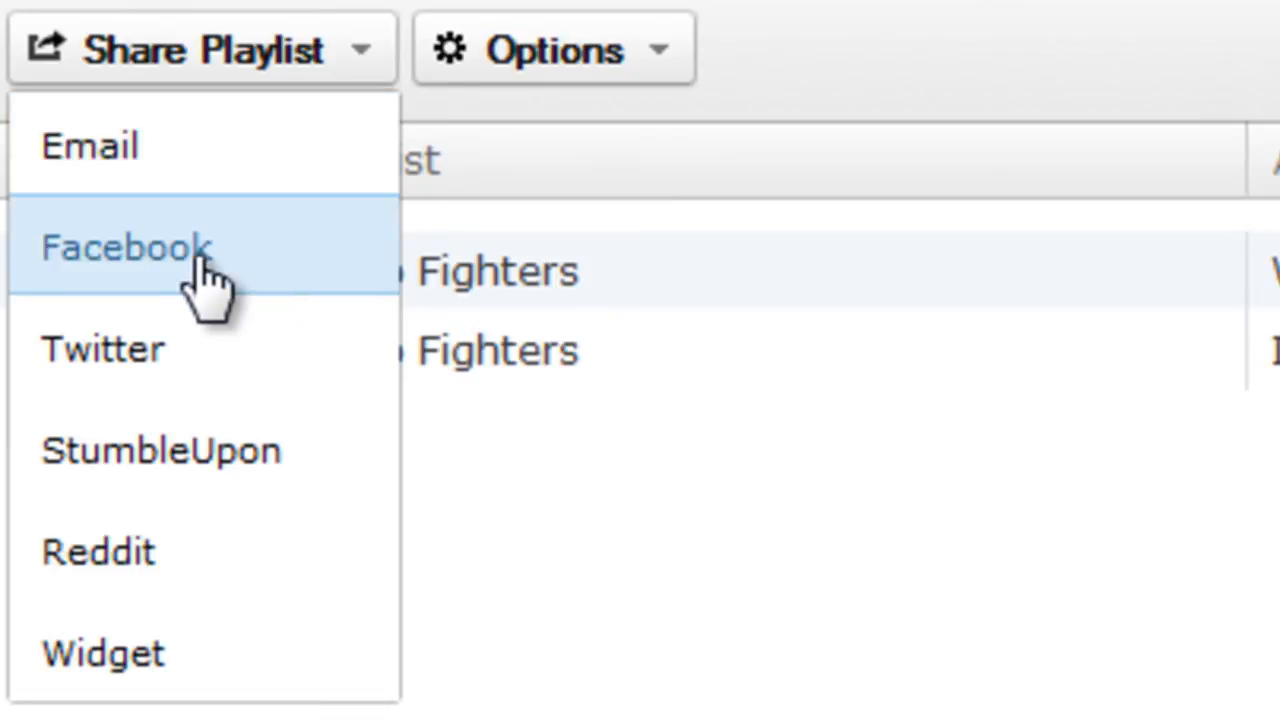
{"action": "mouse_move", "coordinate": [176, 596]}
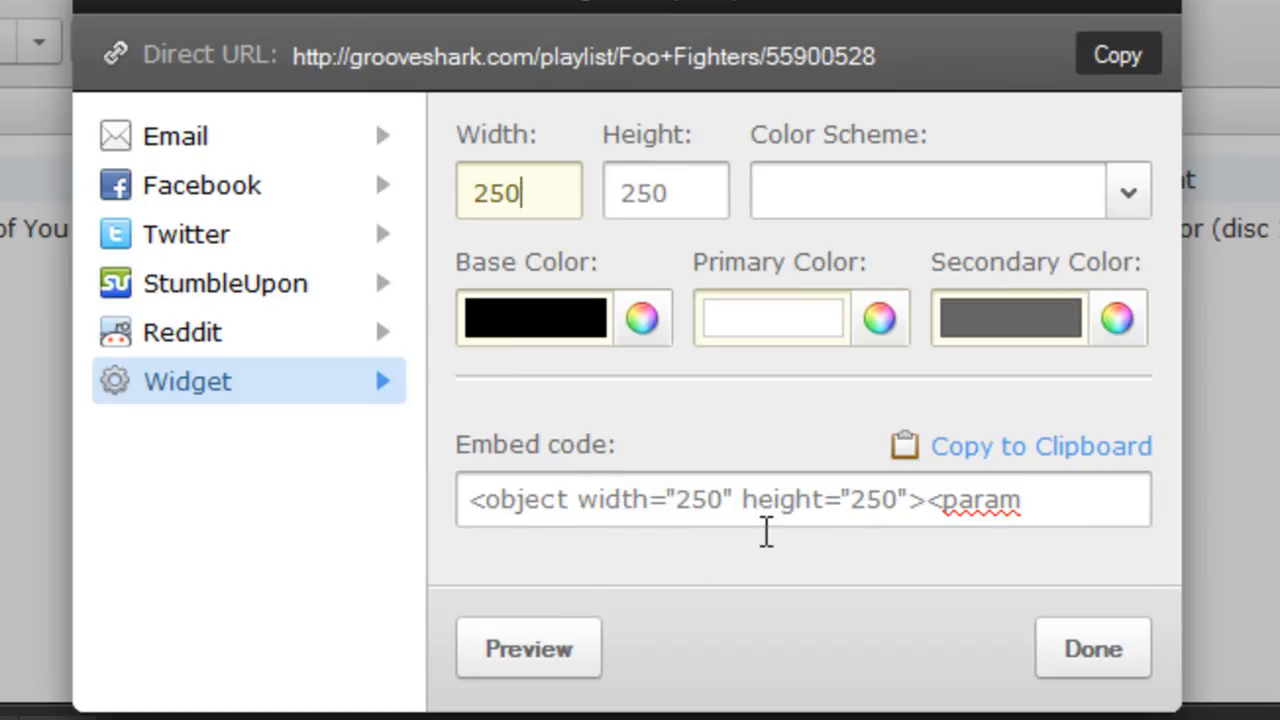
{"action": "double_click", "coordinate": [916, 500]}
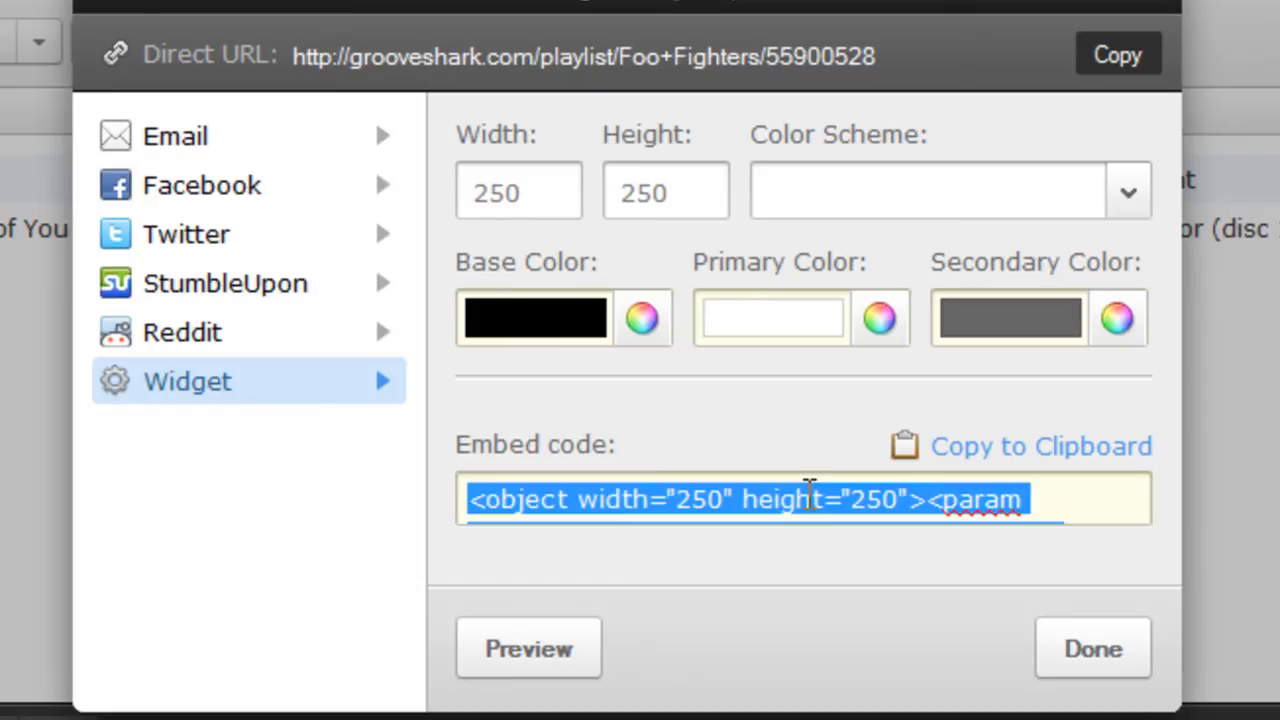
{"action": "mouse_move", "coordinate": [1160, 550]}
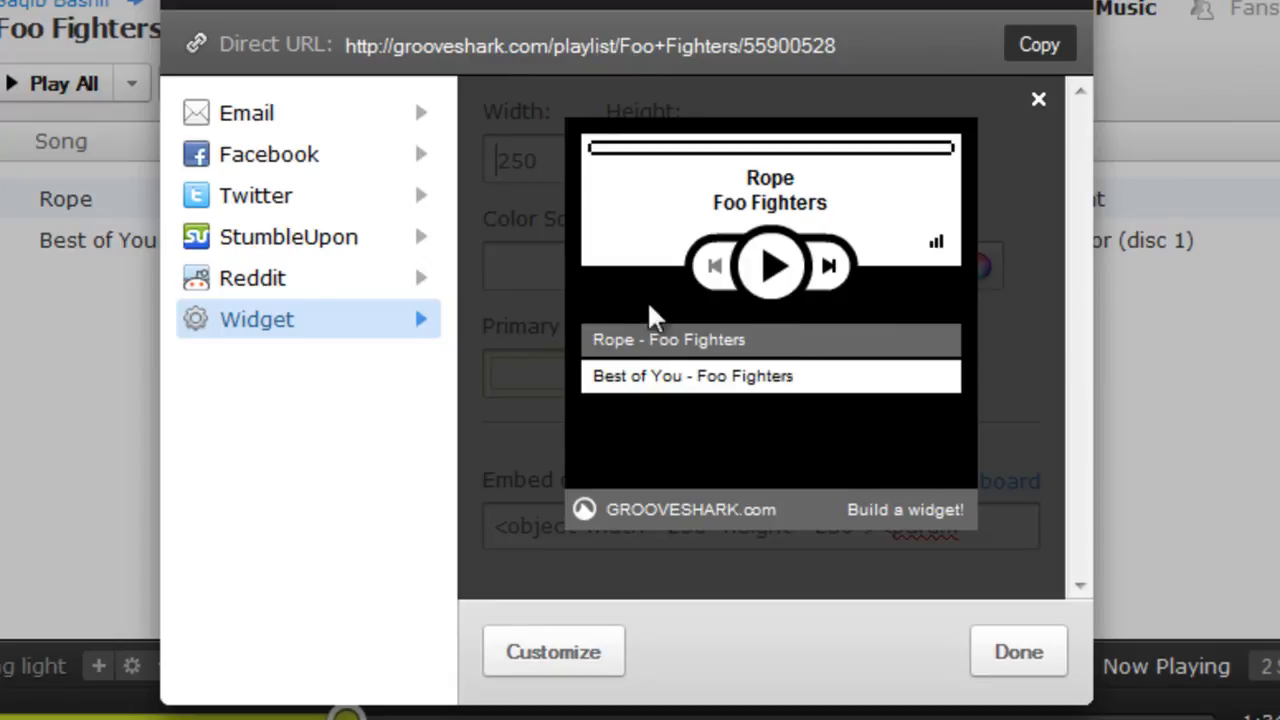
{"action": "mouse_move", "coordinate": [258, 112]}
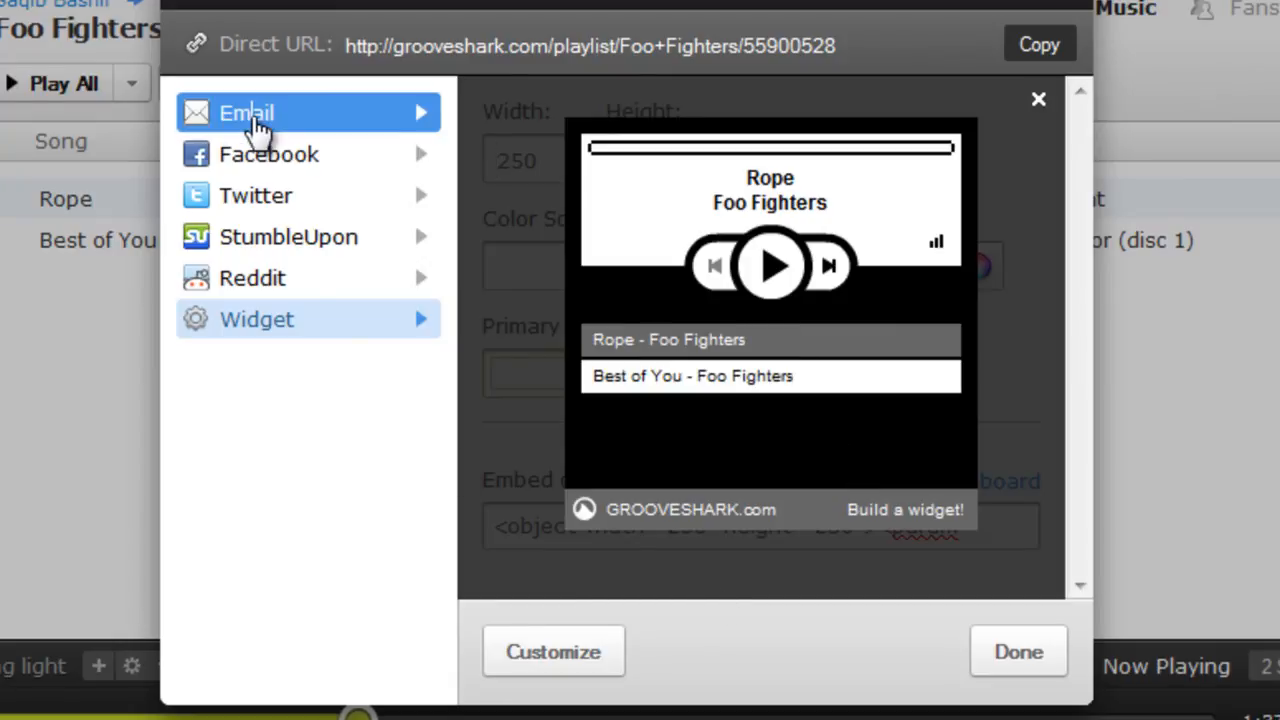
- Step the Share dialog through the Email, Facebook, Twitter and StumbleUpon options
{"action": "left_click", "coordinate": [246, 112]}
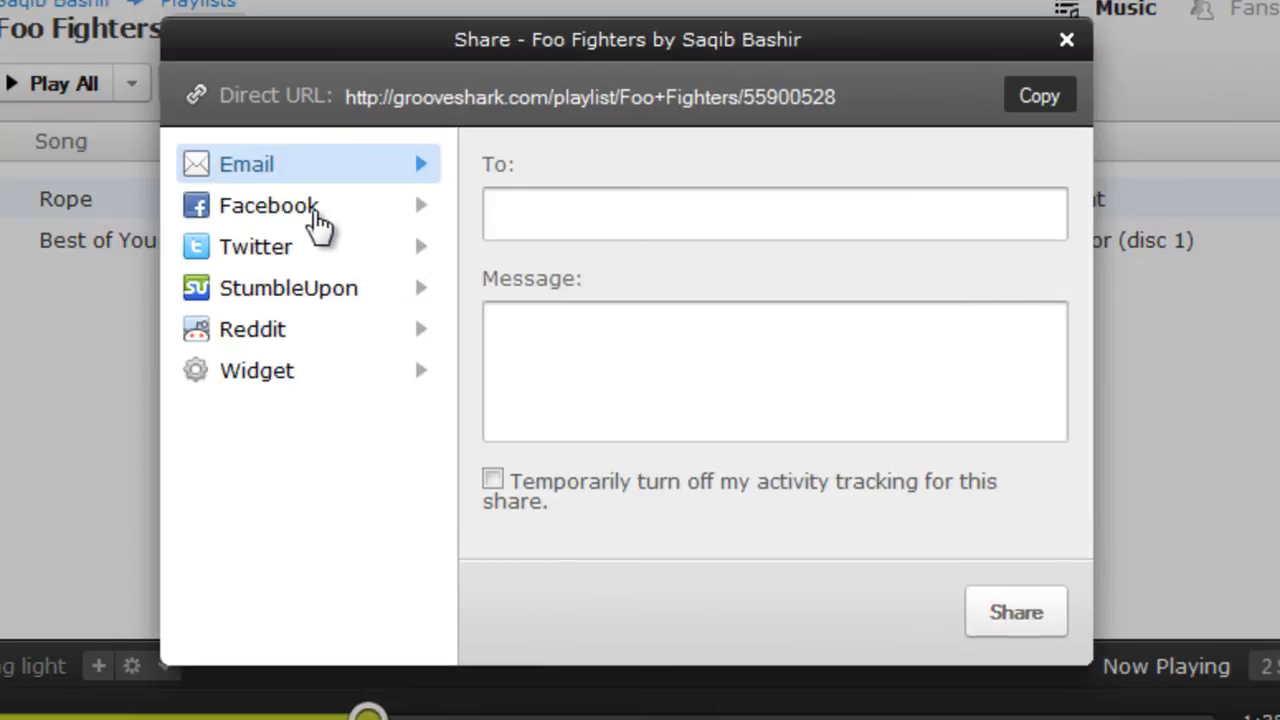
{"action": "left_click", "coordinate": [268, 204]}
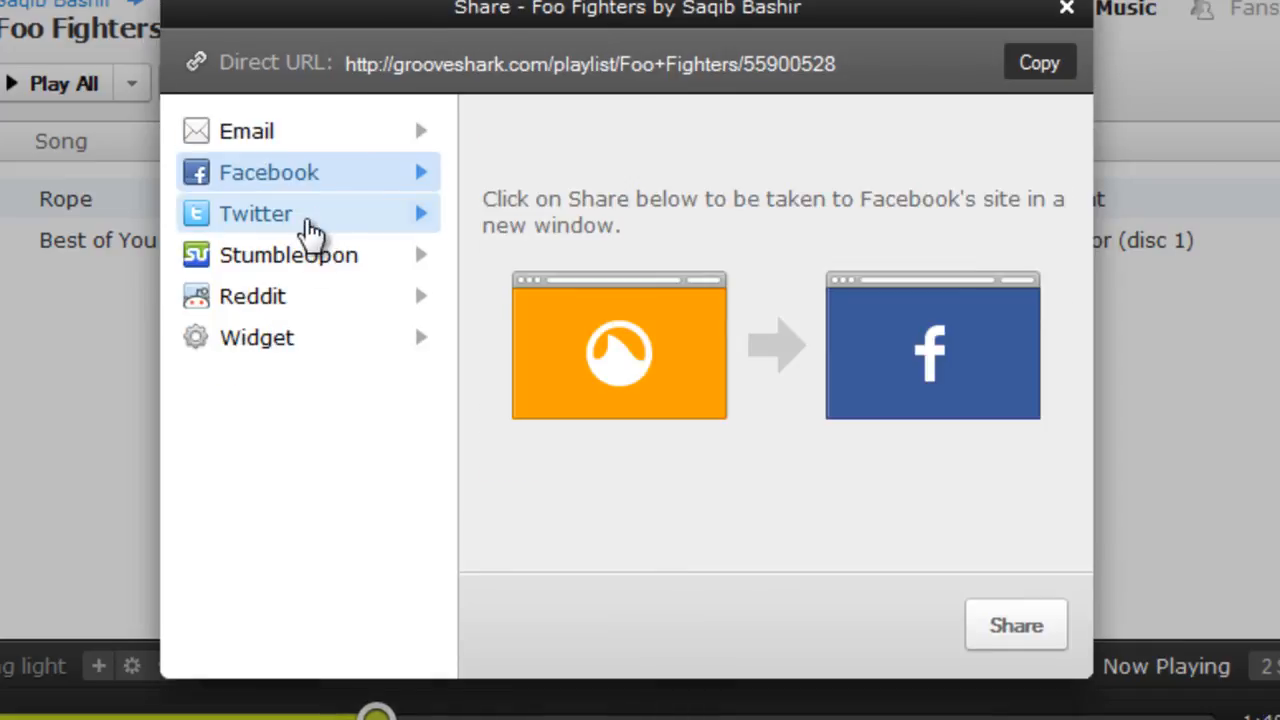
{"action": "left_click", "coordinate": [256, 212]}
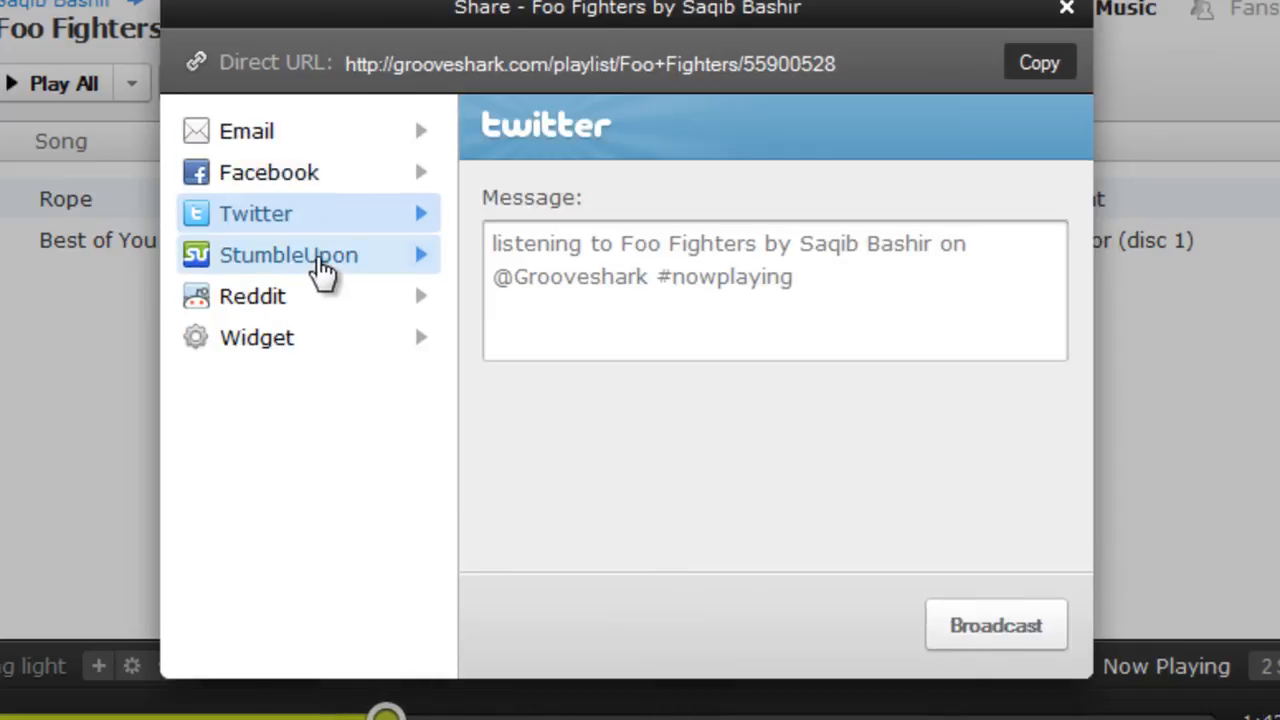
{"action": "left_click", "coordinate": [288, 254]}
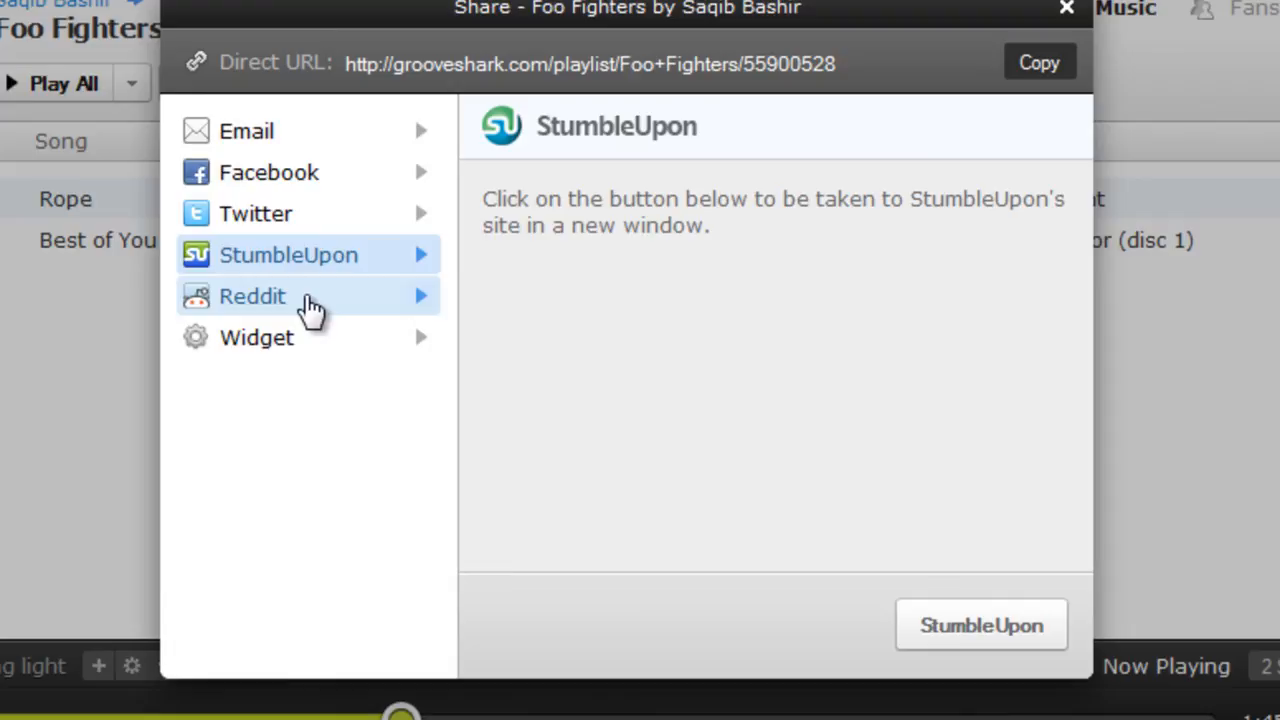